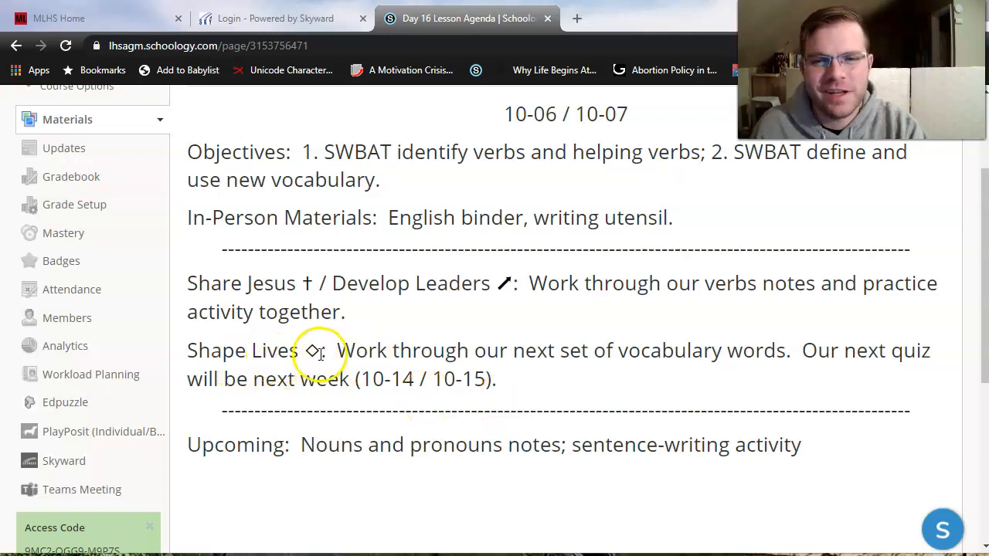
- Highlight and review the vocabulary objective and upcoming nouns-and-pronouns notes on the agenda
left_click_drag(334, 350, 686, 349)
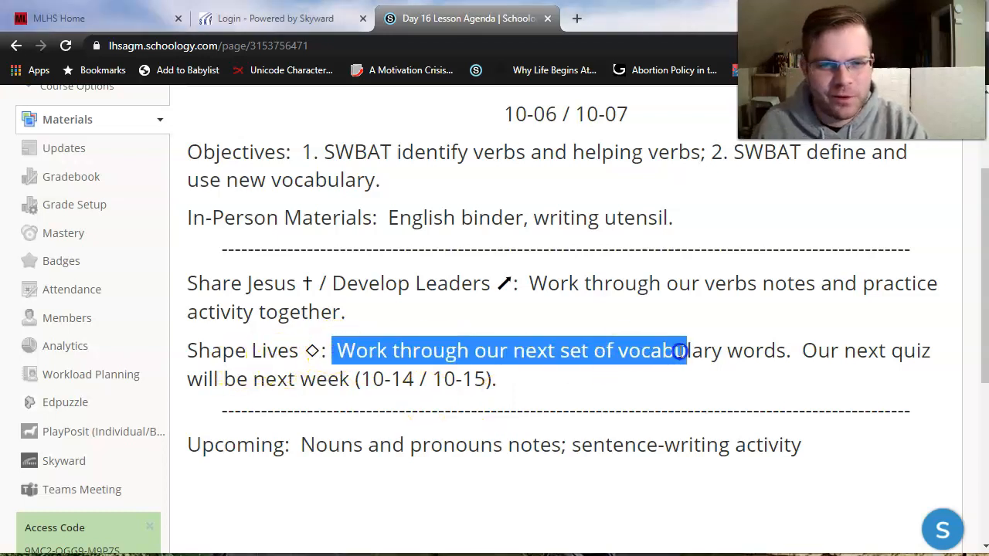
left_click_drag(680, 350, 789, 349)
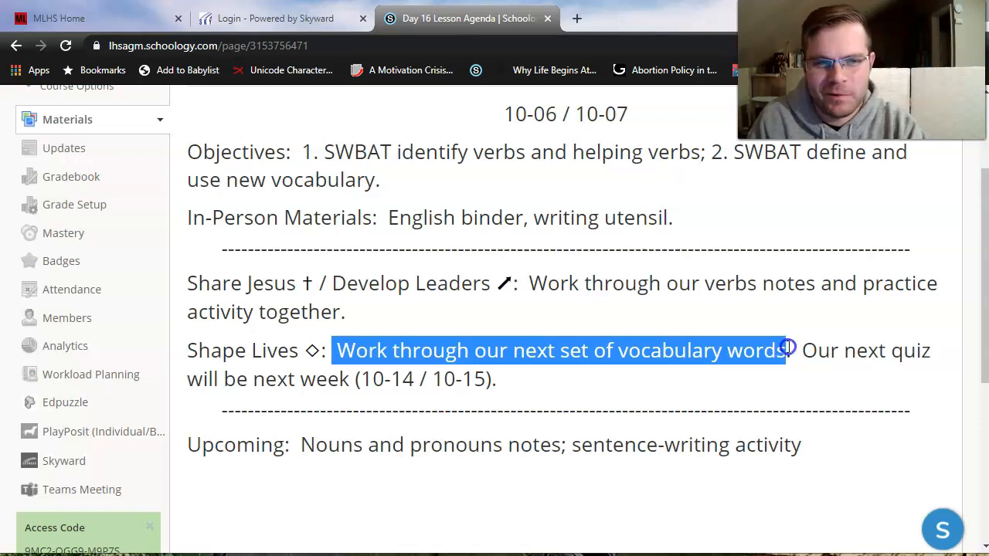
left_click(518, 327)
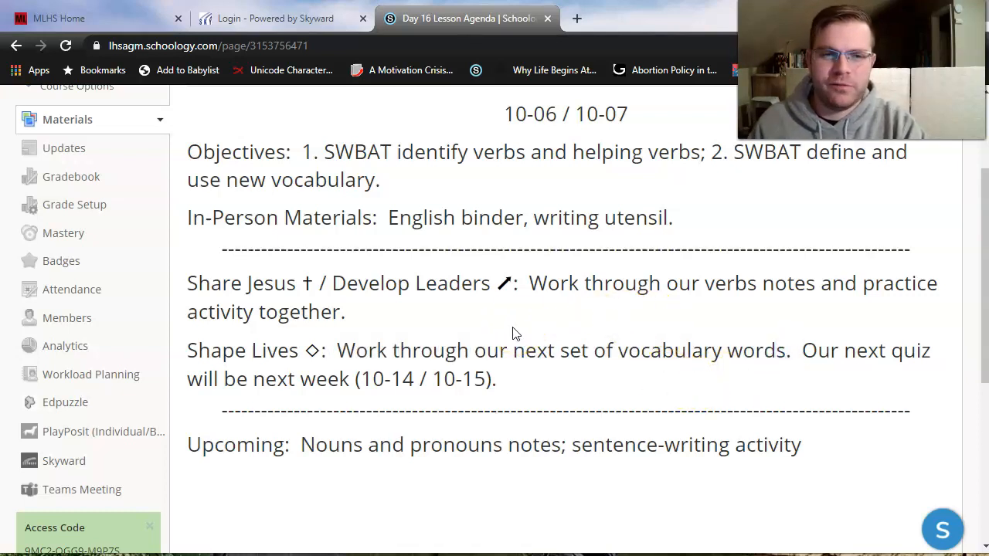
mouse_move(769, 313)
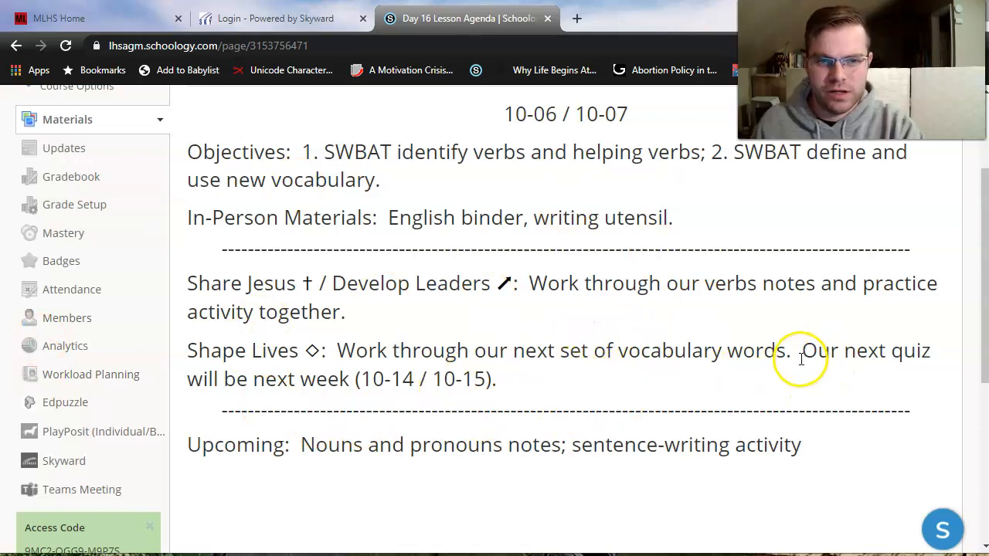
left_click_drag(801, 349, 498, 378)
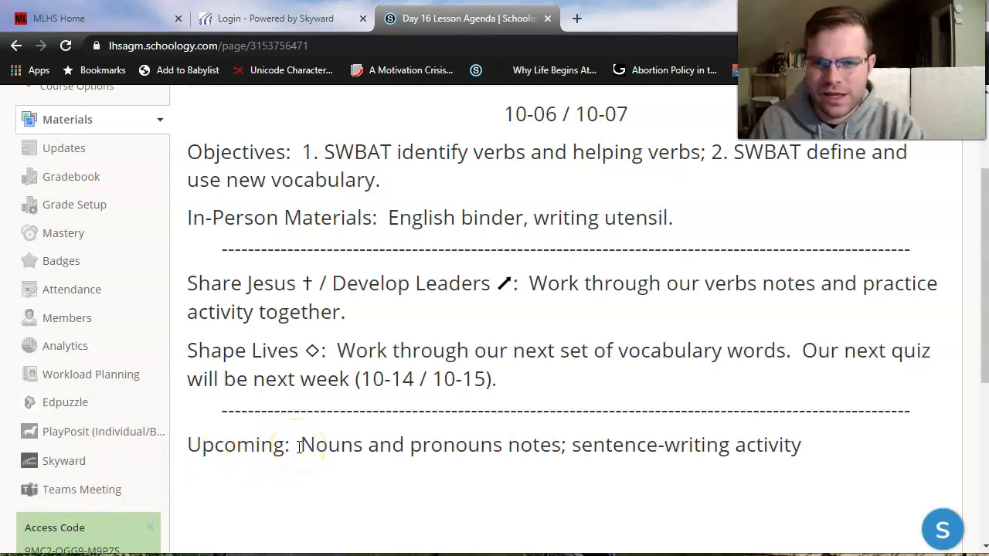
left_click_drag(300, 445, 568, 445)
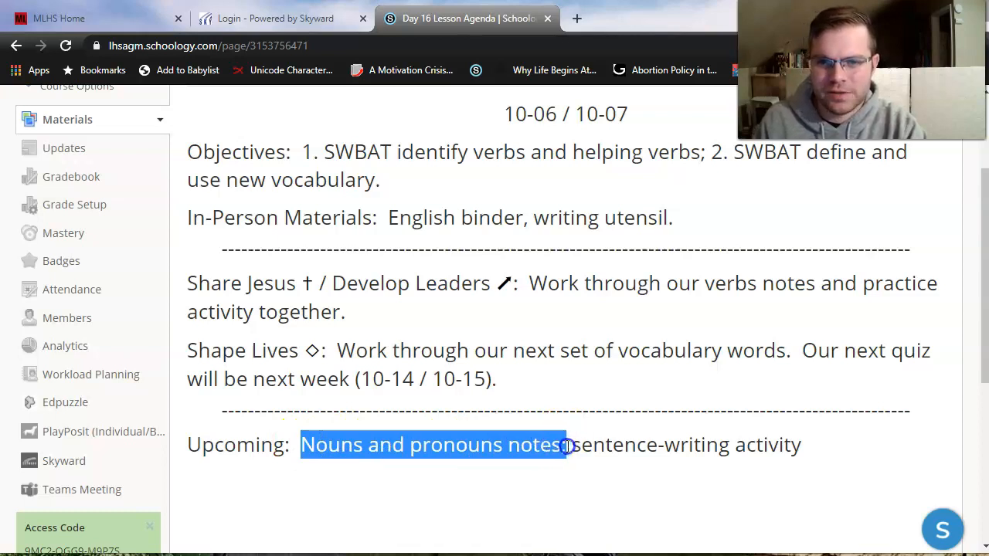
left_click(586, 454)
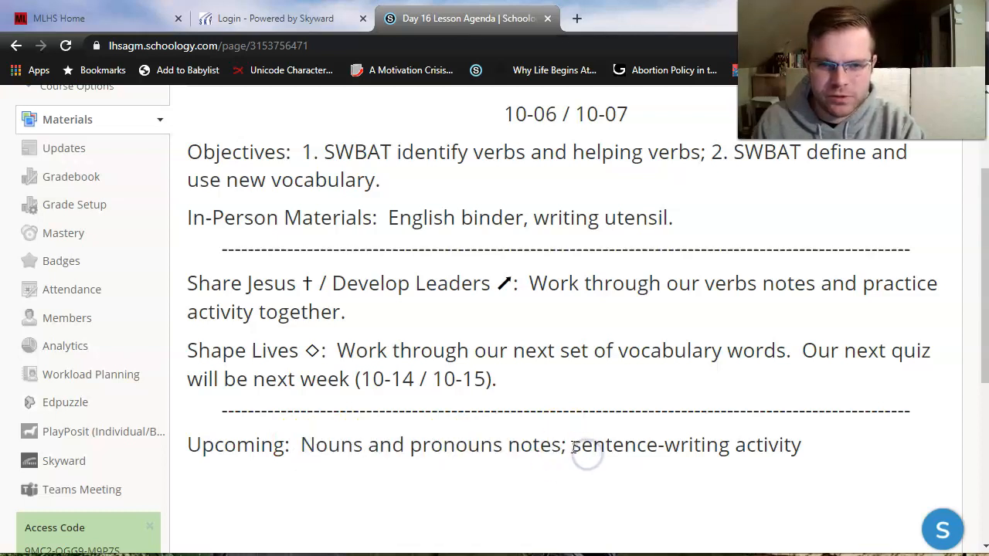
left_click_drag(573, 445, 800, 445)
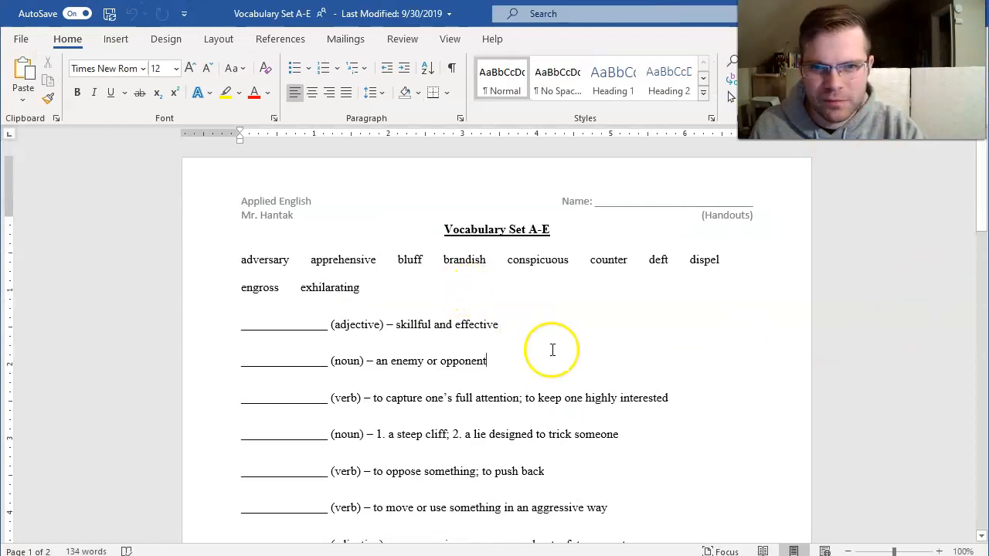
mouse_move(600, 266)
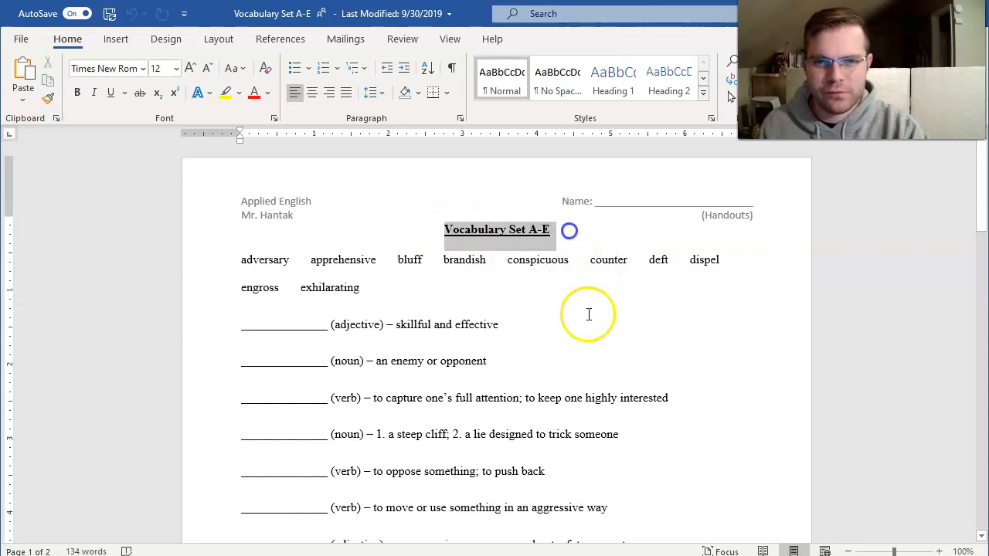
- Scroll down to the Vocabulary Set A-E worksheet and review its heading
scroll("down", 3)
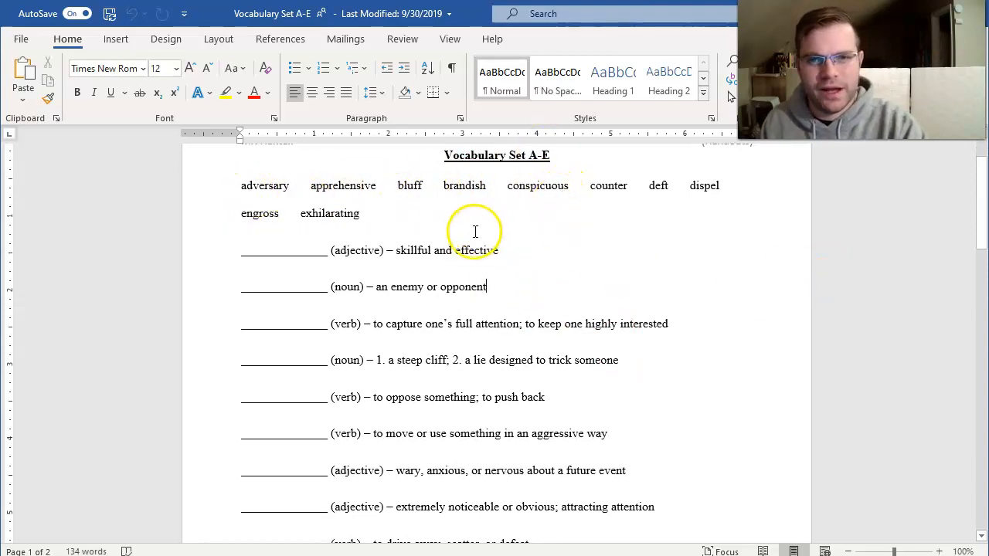
mouse_move(307, 209)
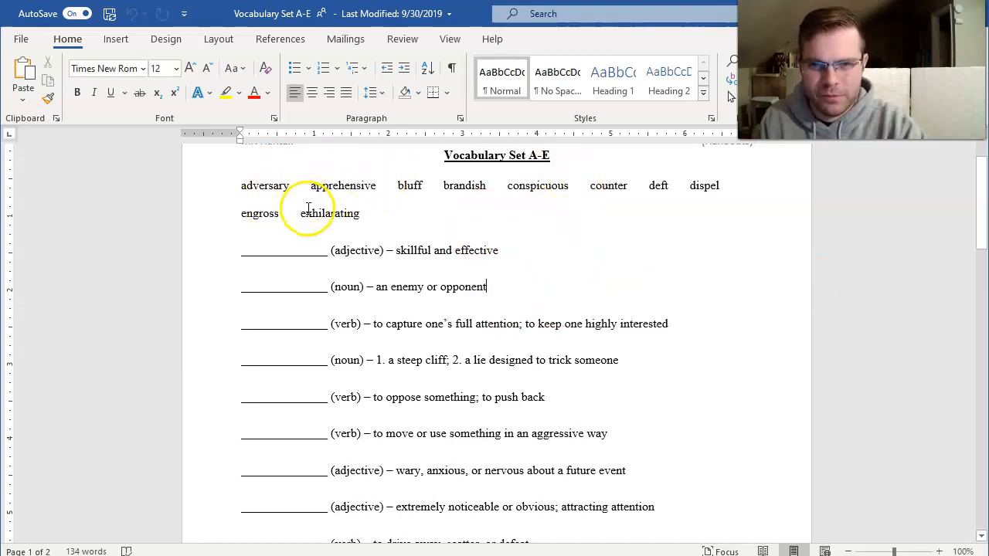
left_click_drag(241, 186, 491, 185)
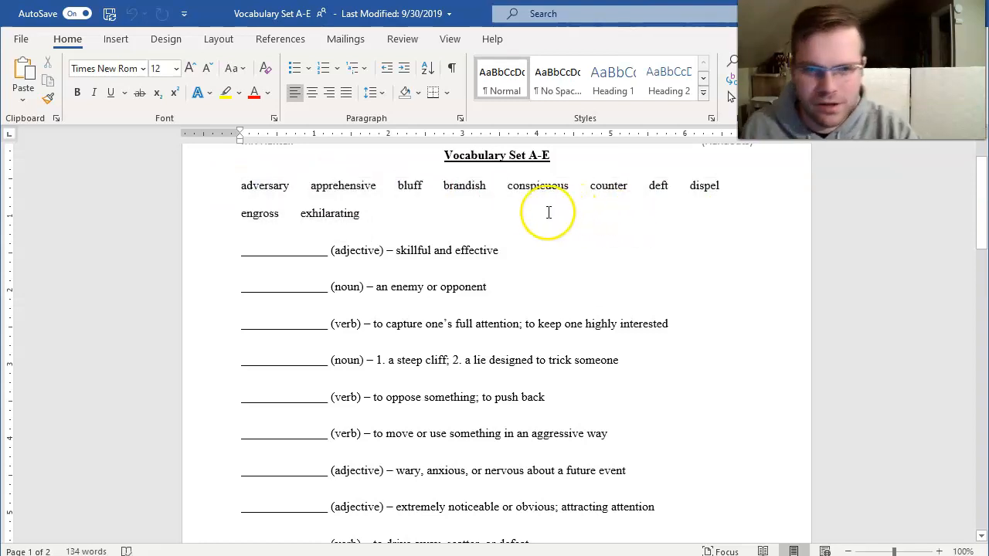
left_click(368, 214)
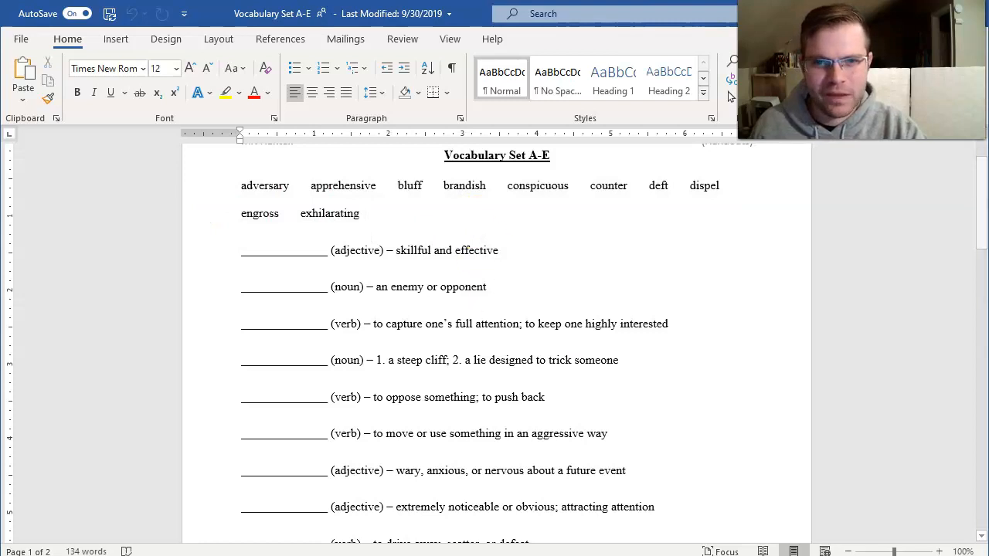
scroll("down", 3)
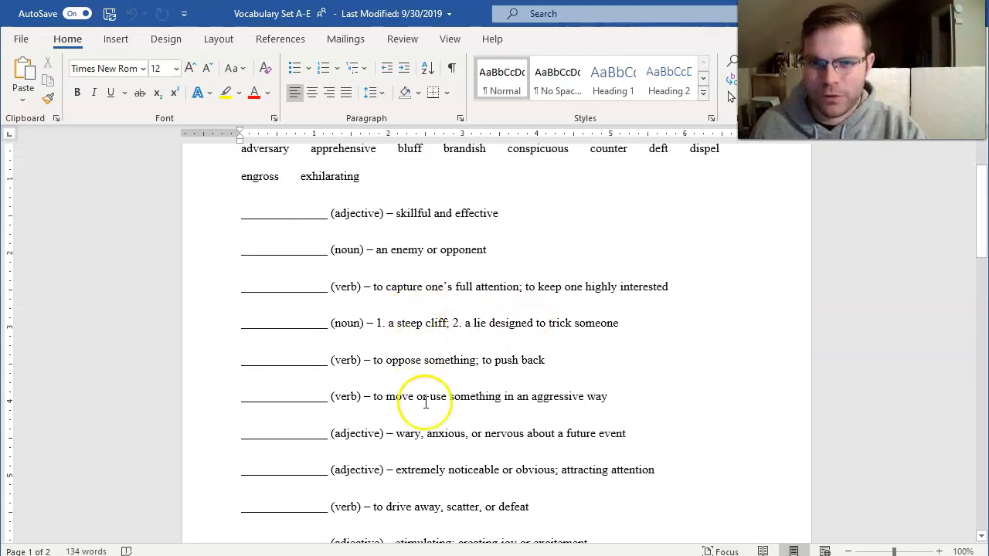
mouse_move(371, 286)
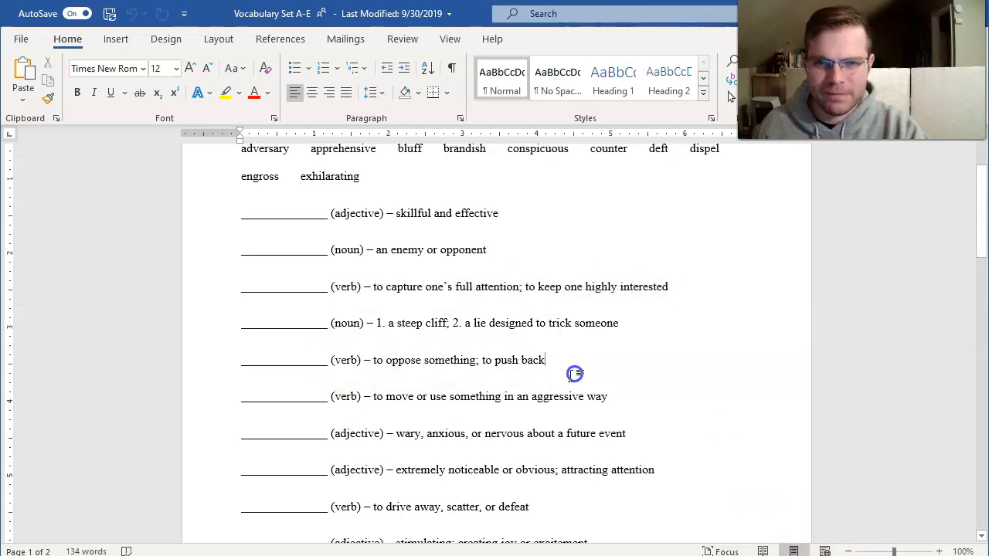
- Fill 'counter' into the 'to oppose something; to push back' blank from the word bank
triple_click(470, 396)
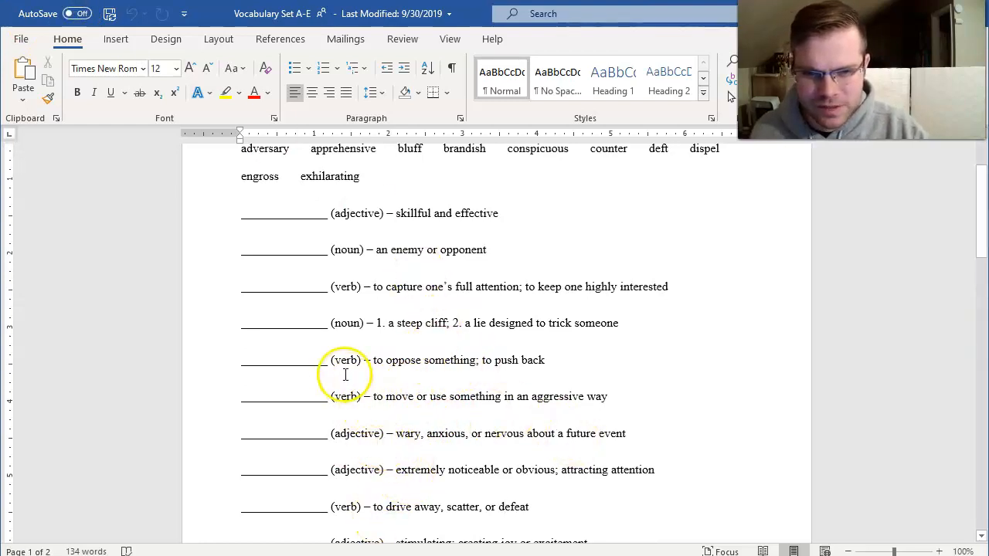
left_click_drag(346, 375, 541, 360)
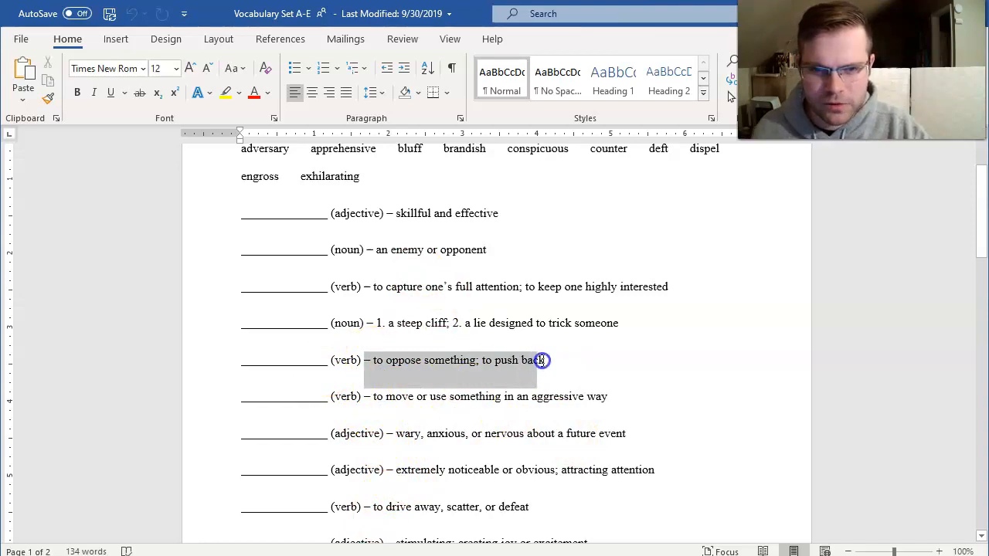
left_click(544, 360)
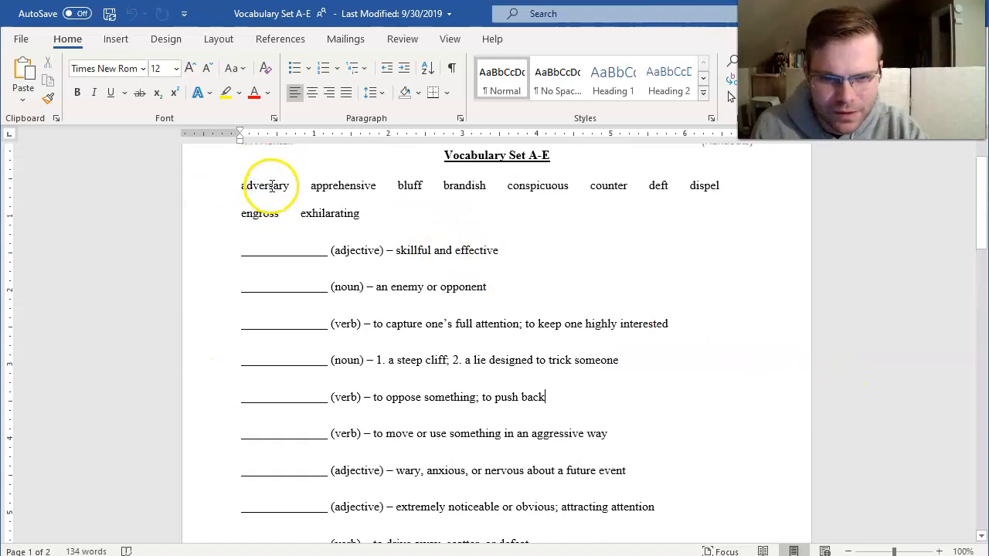
mouse_move(395, 173)
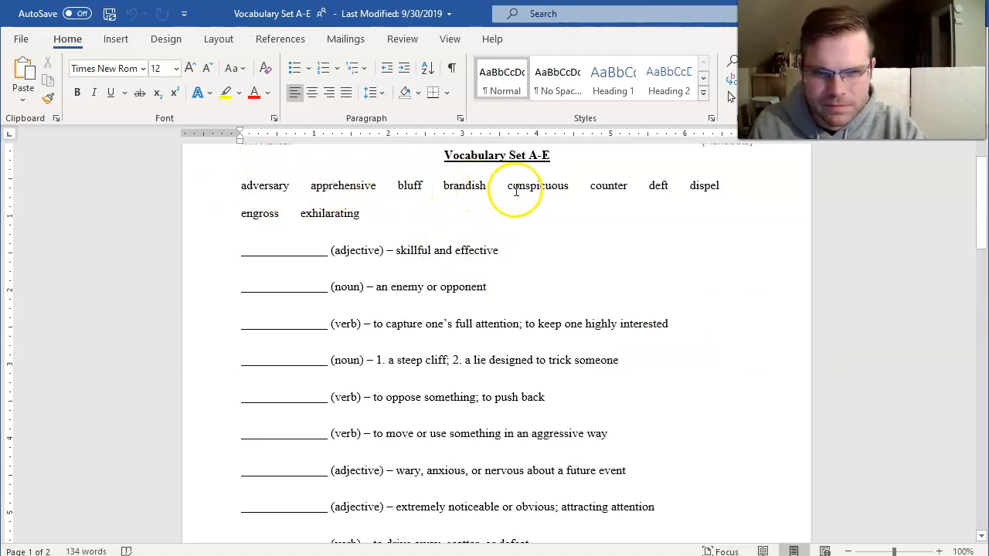
double_click(609, 185)
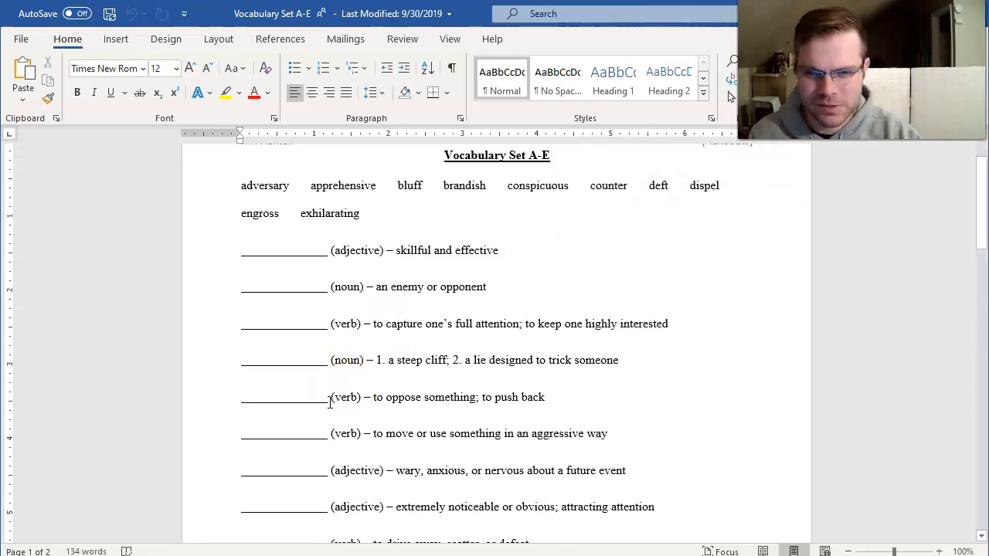
type("counter")
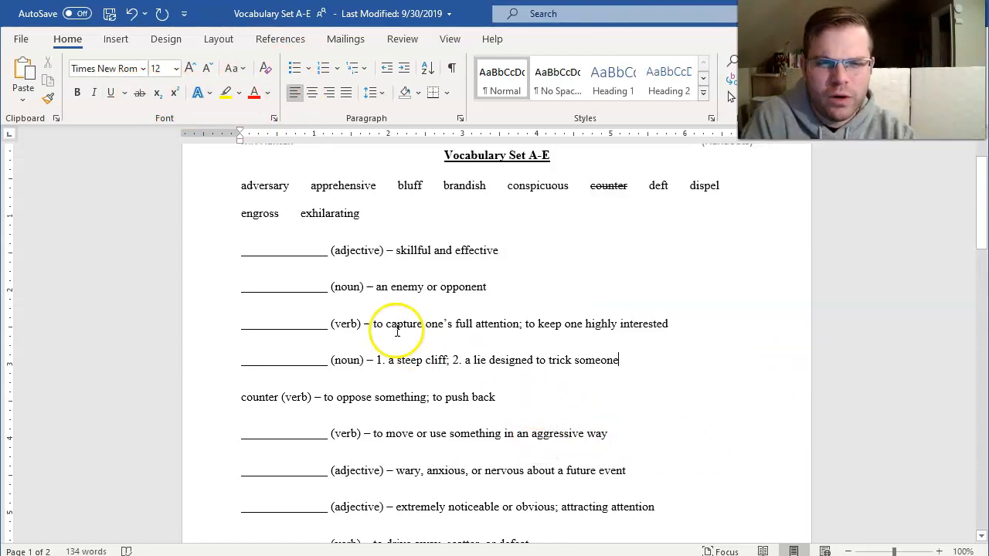
- Fill 'dispel' into the drive-away-scatter-or-defeat blank and strike it in the word bank
scroll("down", 3)
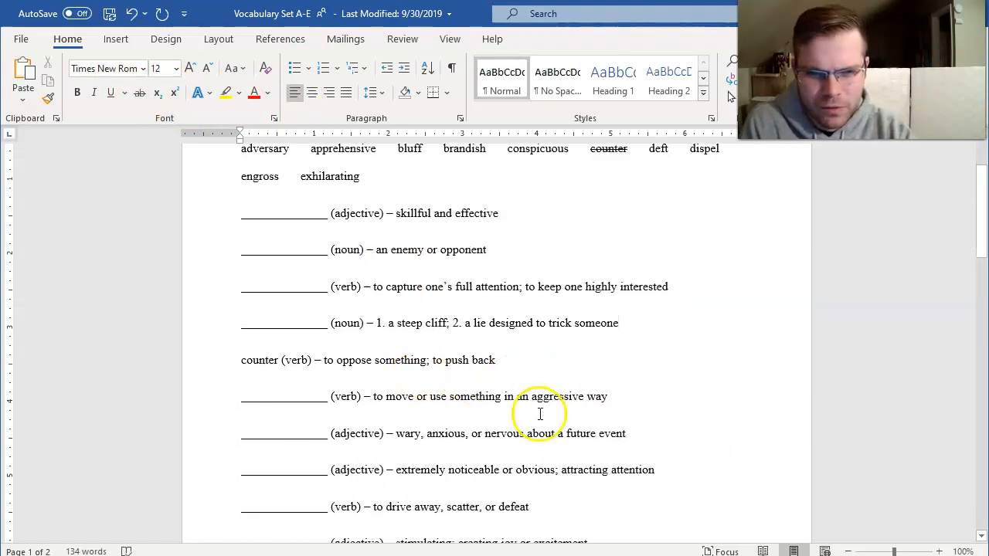
scroll("down", 3)
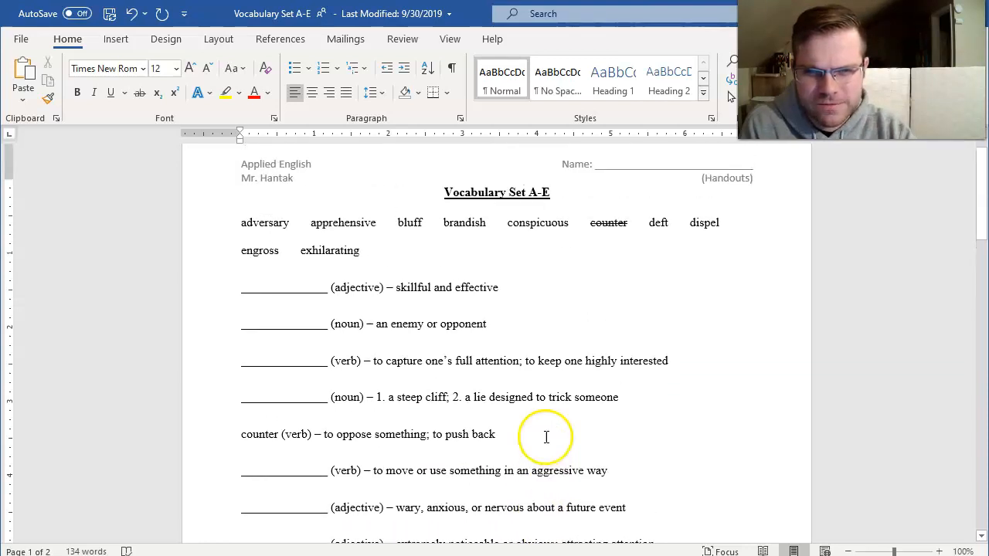
scroll("down", 3)
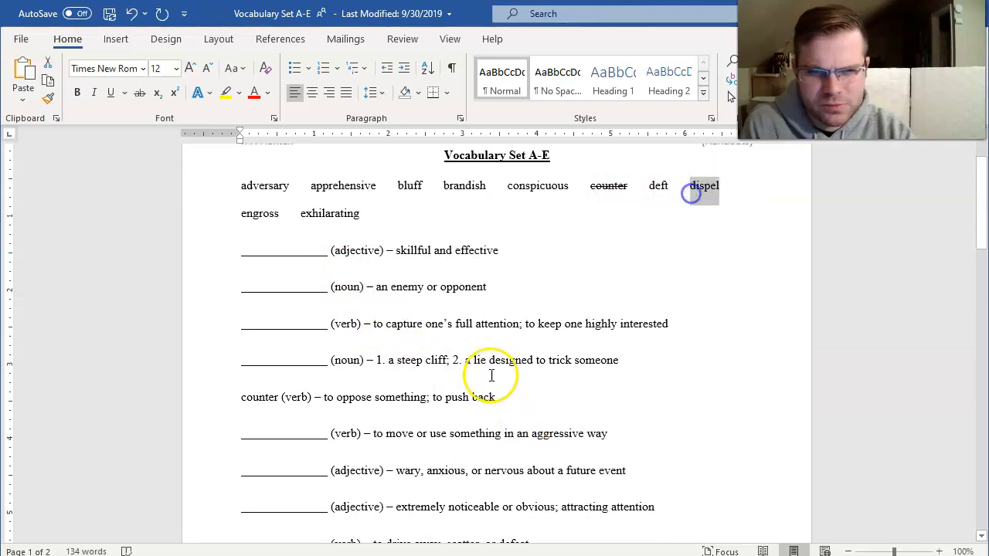
scroll("down", 3)
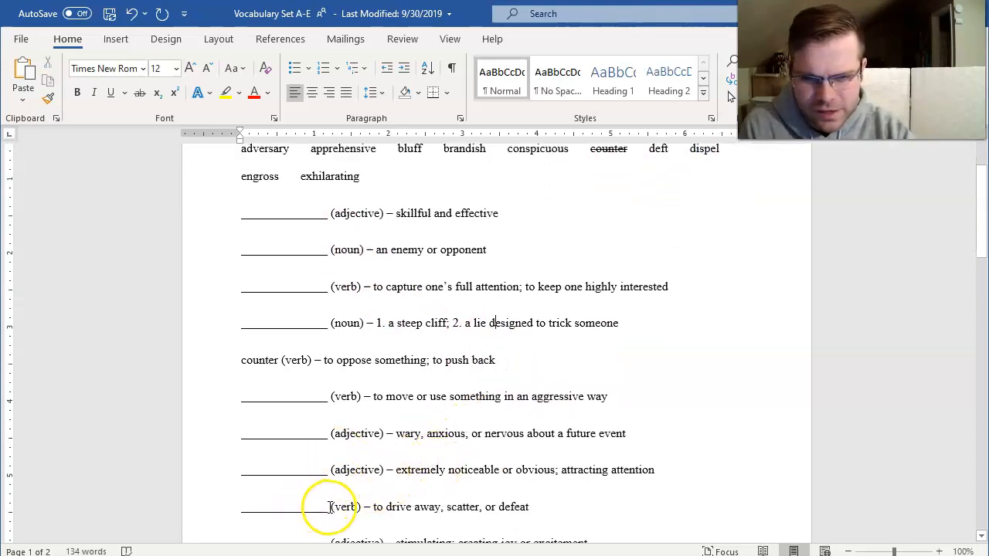
type("disp")
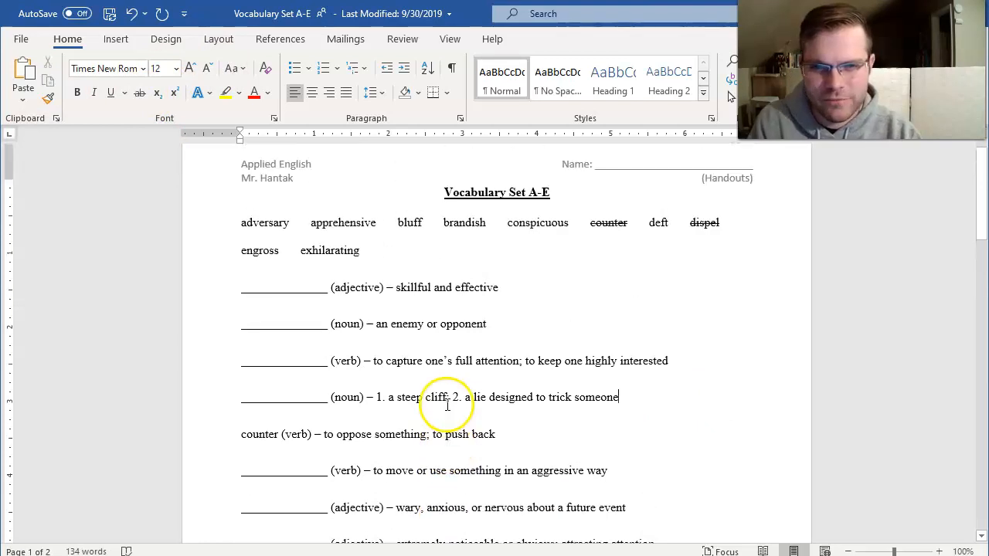
mouse_move(463, 352)
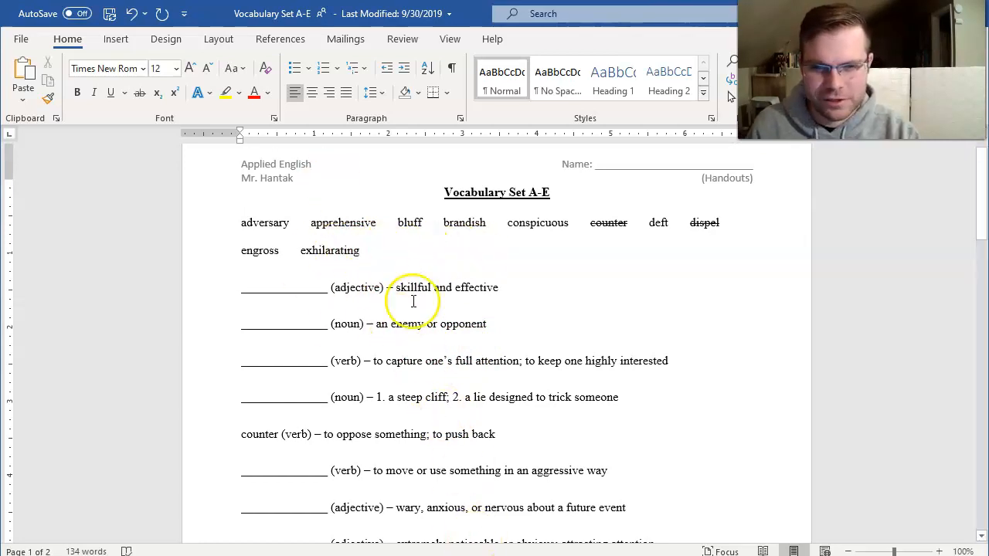
scroll("down", 3)
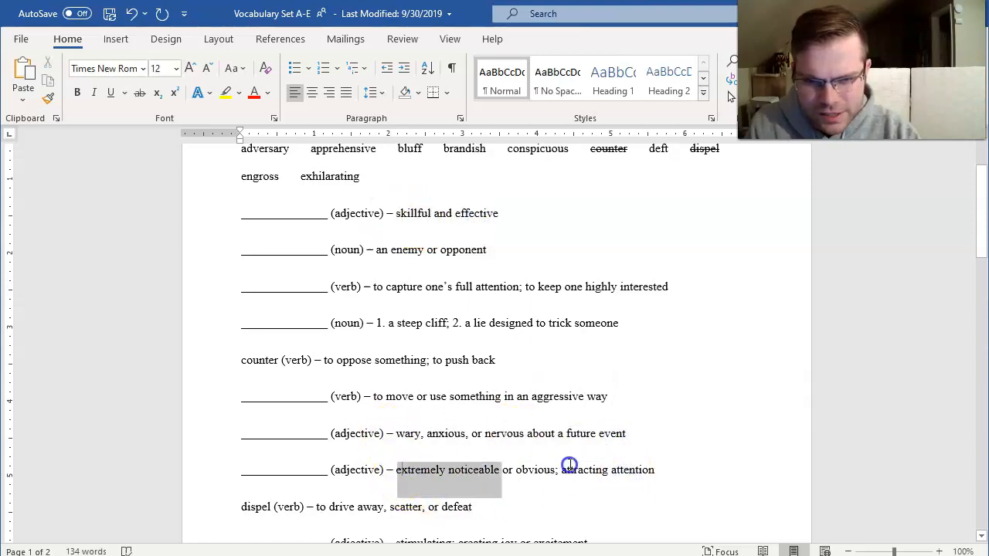
scroll("down", 3)
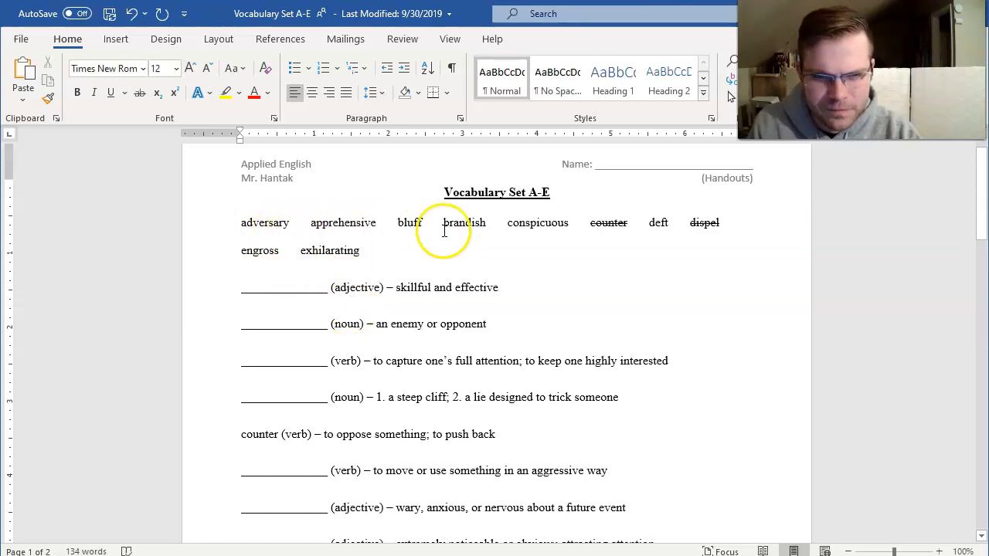
- Fill 'exhilarating' into the stimulating-joy blank, strike it, and search 'adversary definition'
scroll("down", 3)
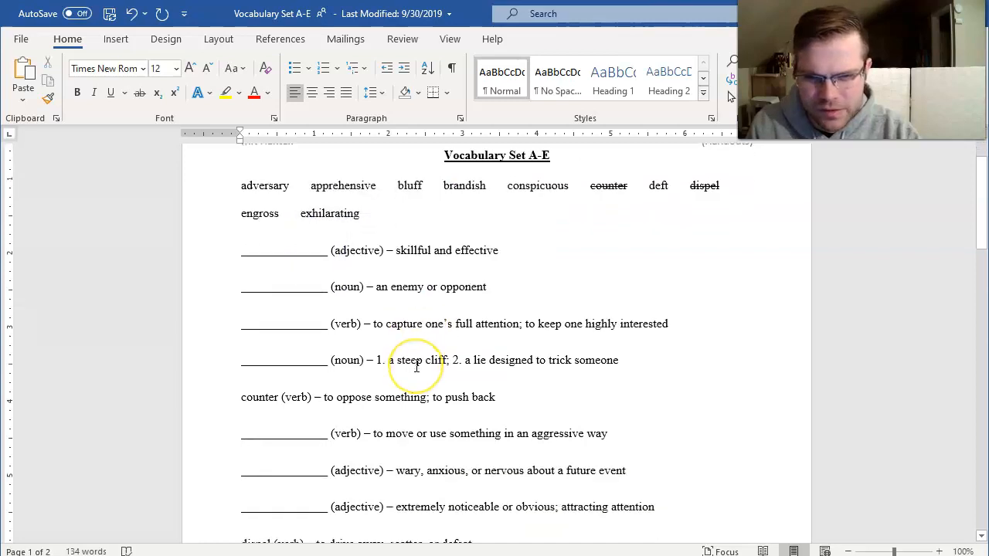
scroll("down", 3)
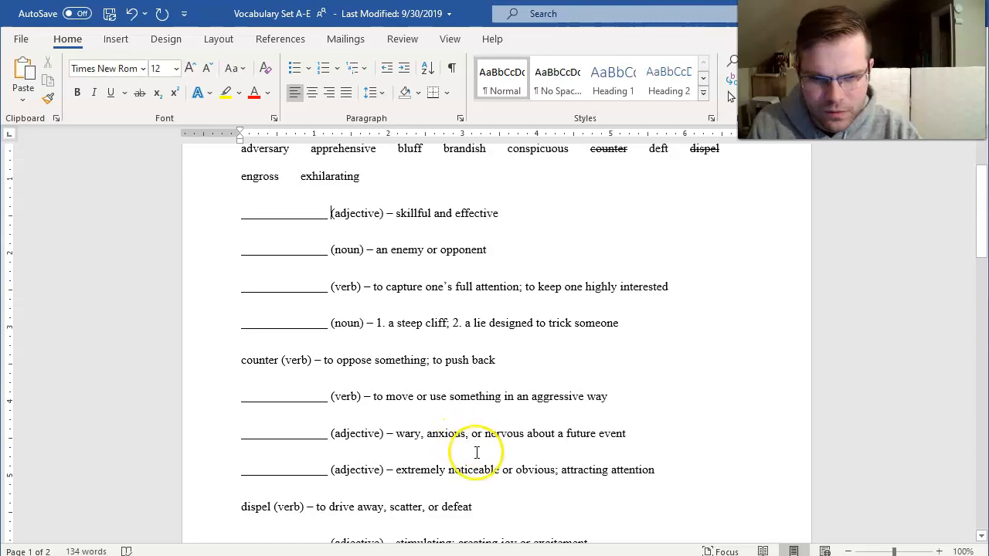
scroll("down", 3)
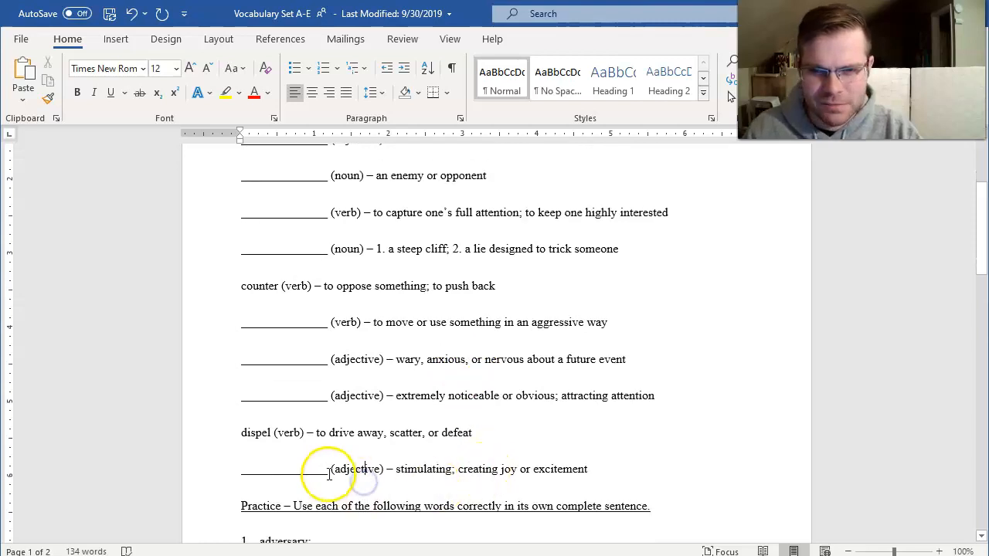
type("exhilarating")
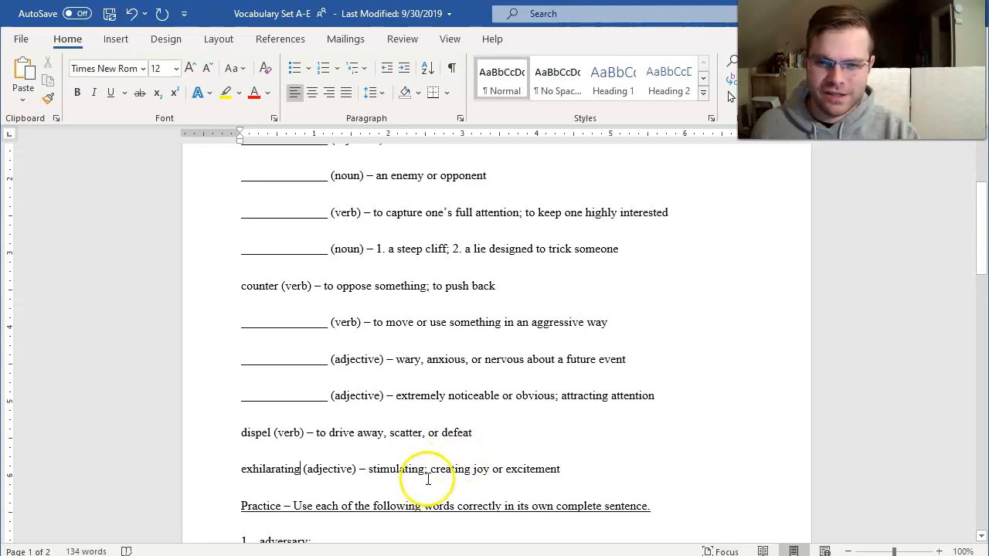
mouse_move(551, 464)
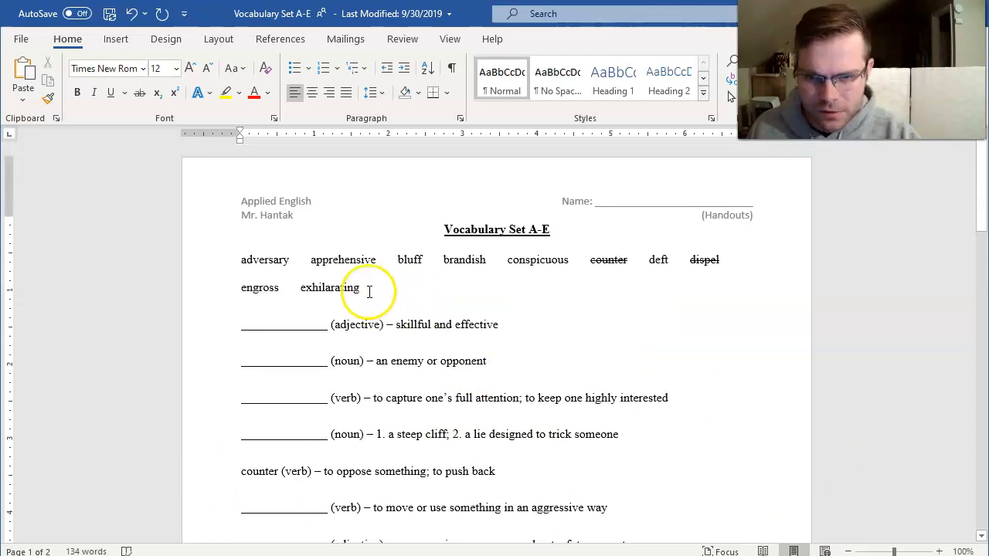
double_click(331, 288)
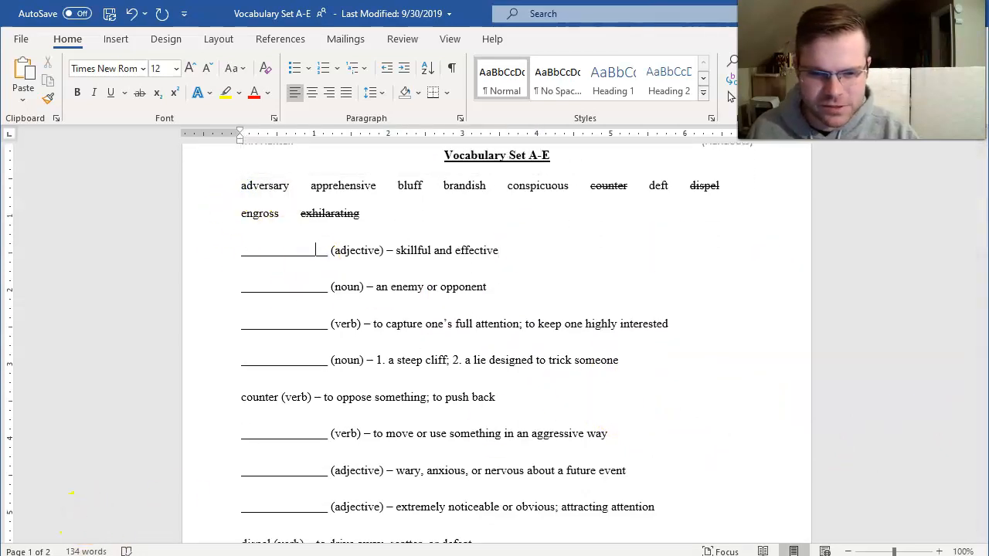
type("adversary definition")
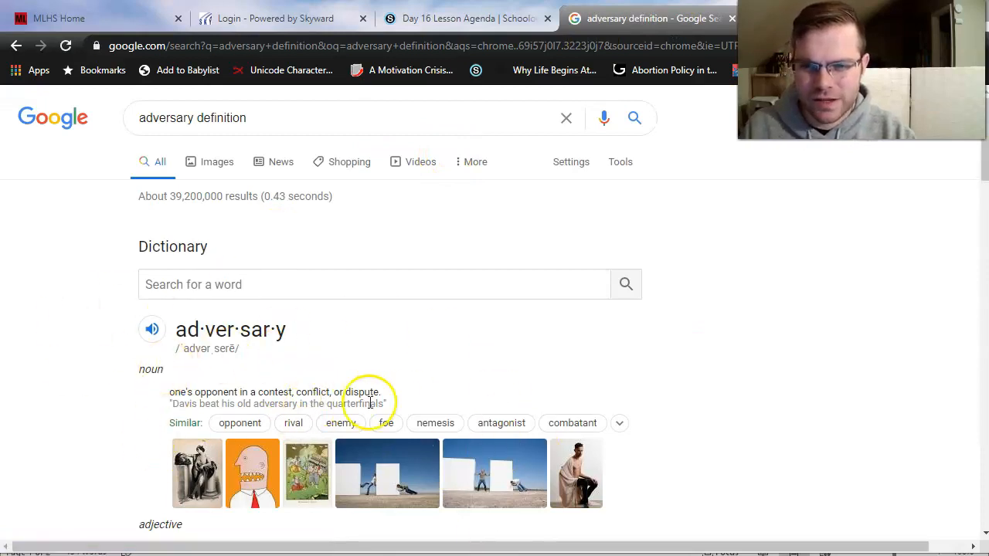
- Open Merriam-Webster's adversary entry from the Google results and dismiss the ad-blocker popup
scroll("down", 3)
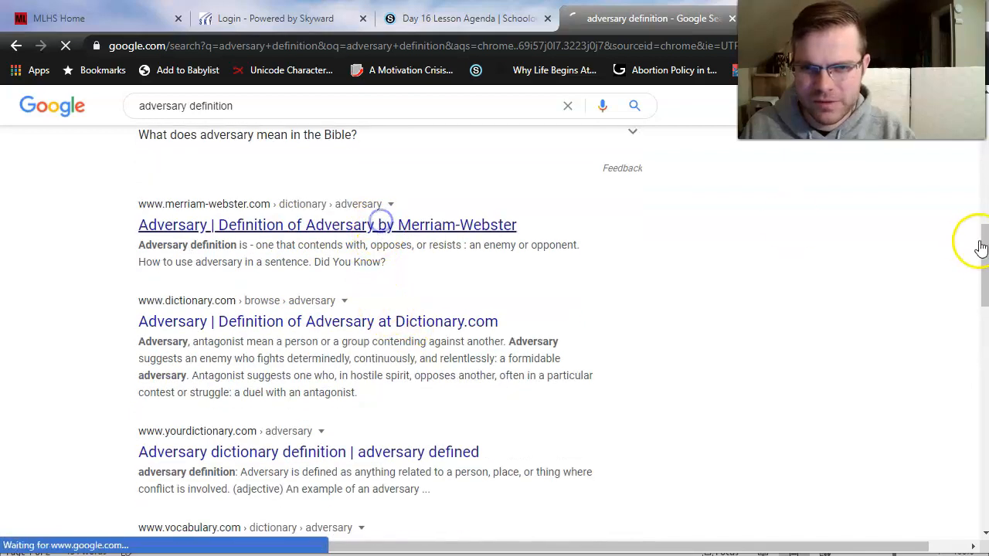
left_click(328, 226)
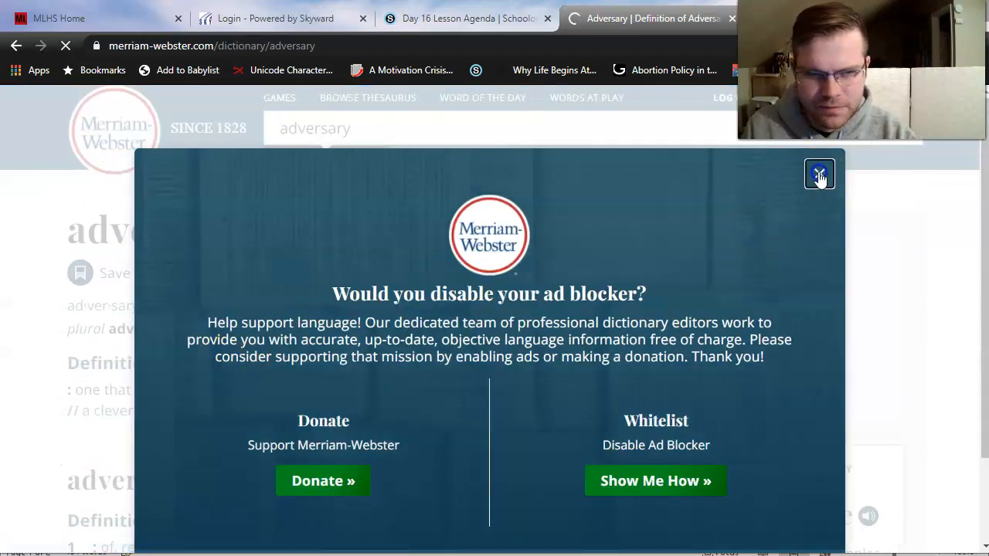
left_click(819, 173)
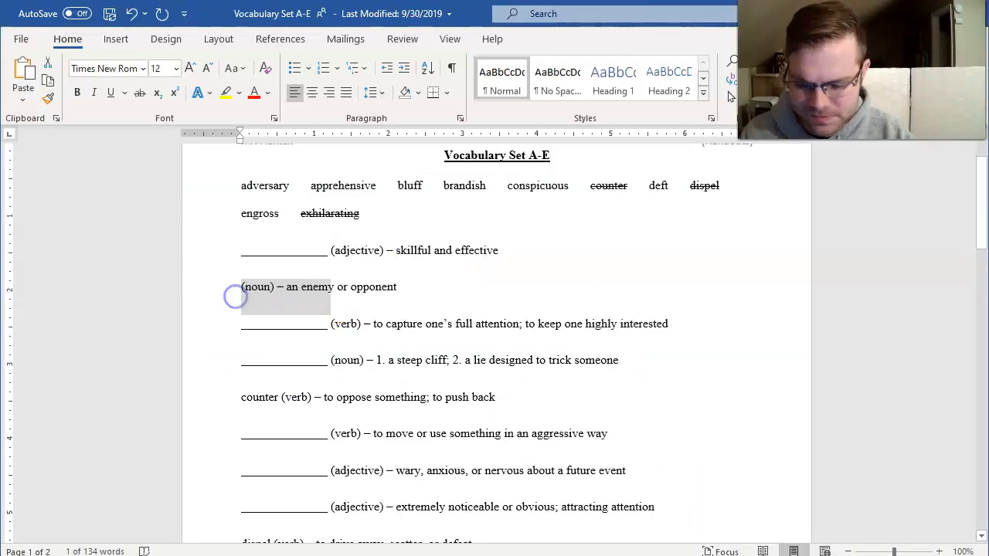
- Fill 'adversary' and 'apprehensive' into their blanks and strike them in the word bank
type("adversary")
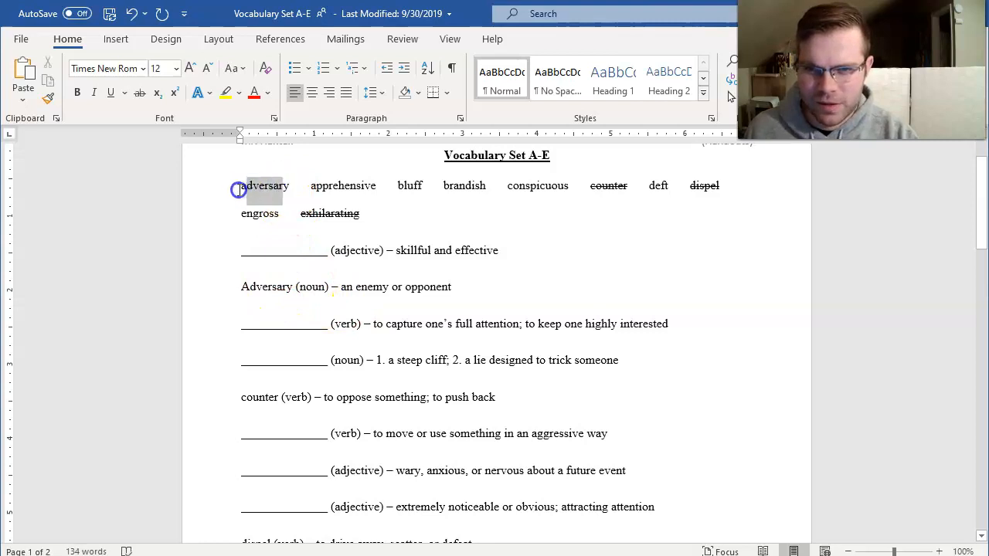
double_click(264, 186)
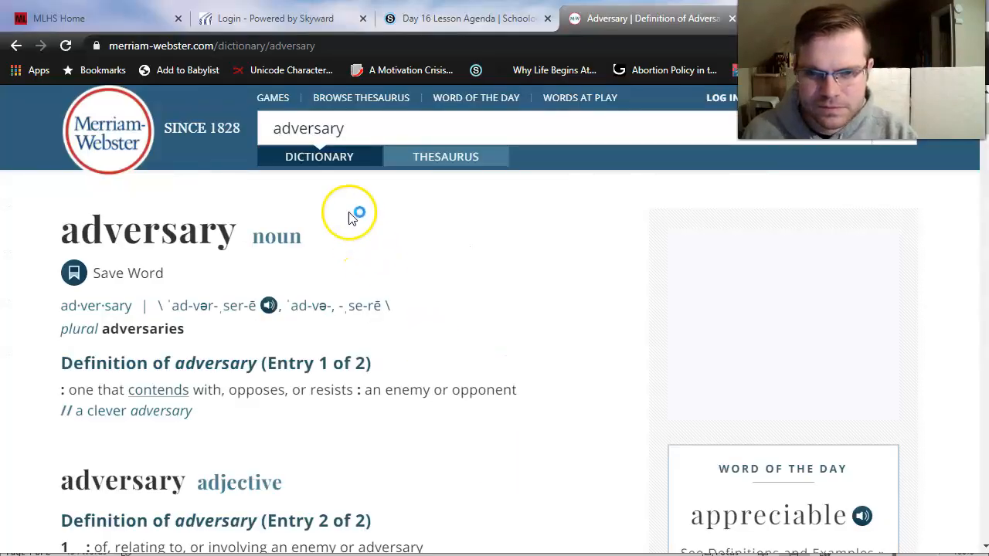
type("appre")
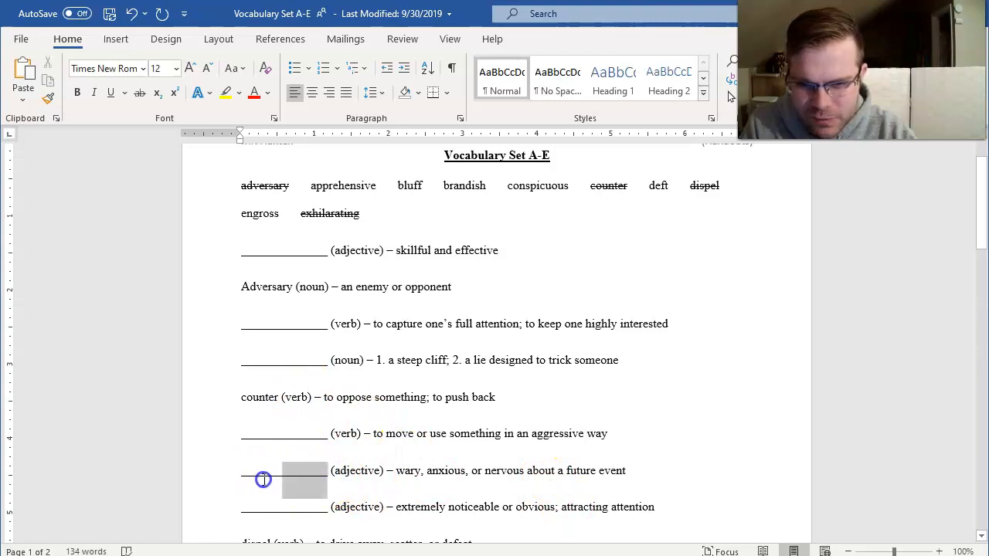
type("apprehensive")
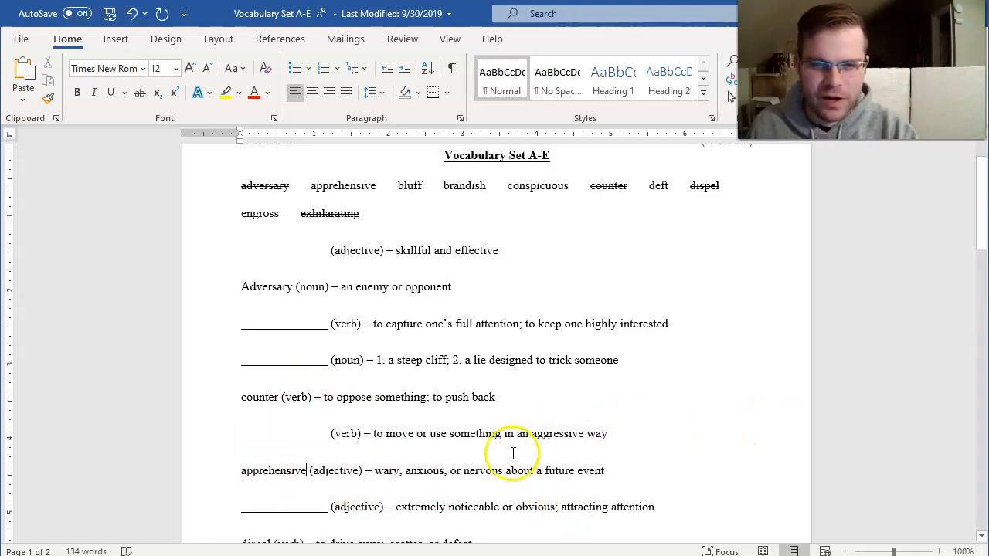
mouse_move(463, 476)
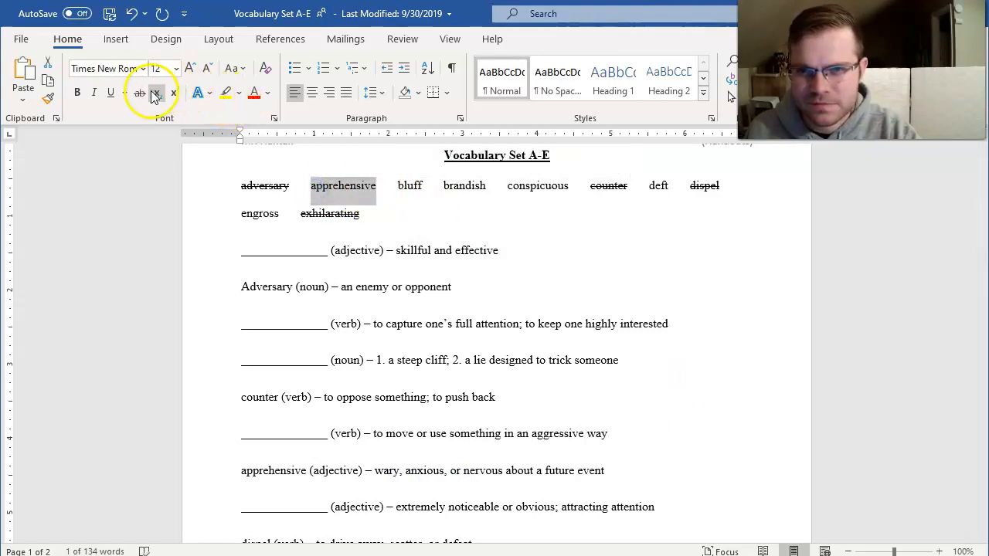
left_click(139, 93)
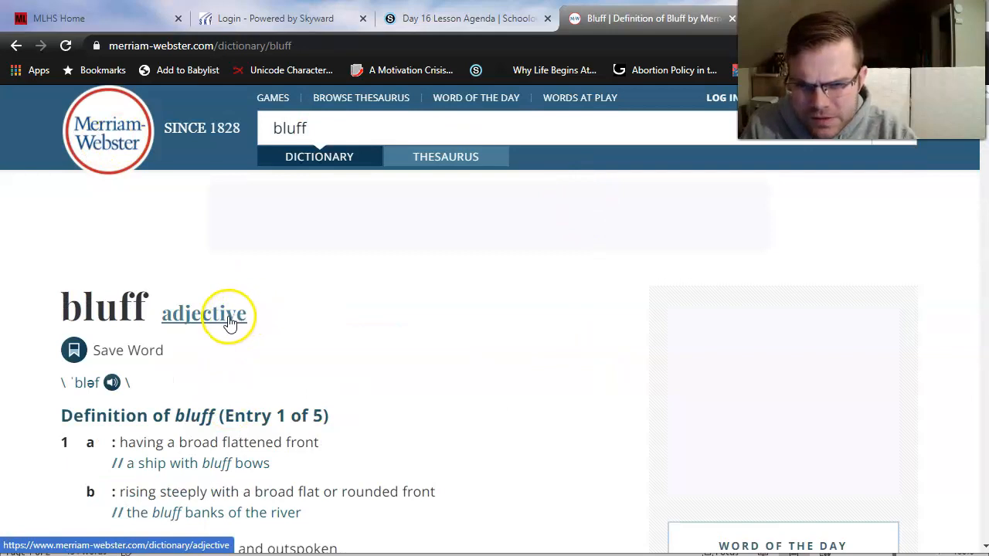
- Read through the bluff entry, then search Merriam-Webster for 'brandish'
scroll("down", 3)
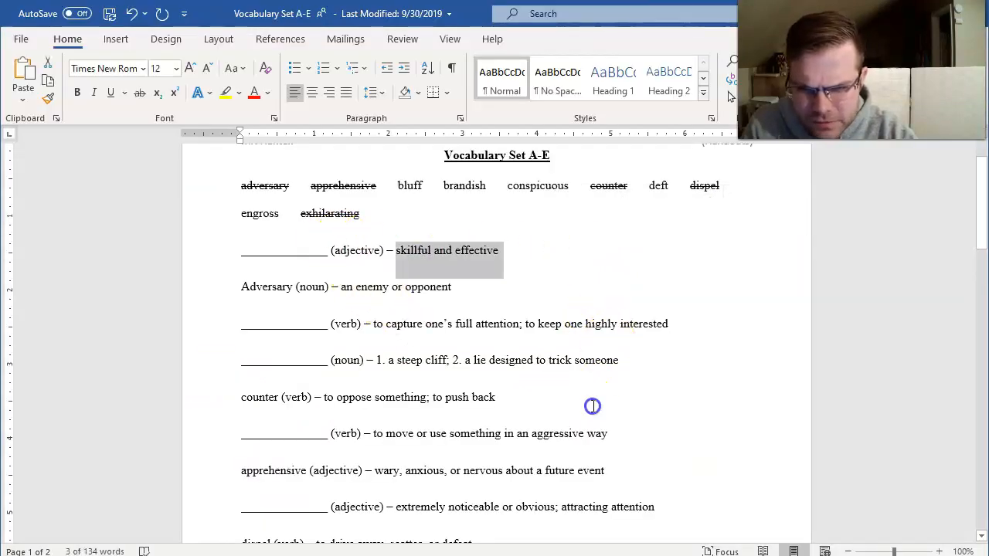
scroll("down", 3)
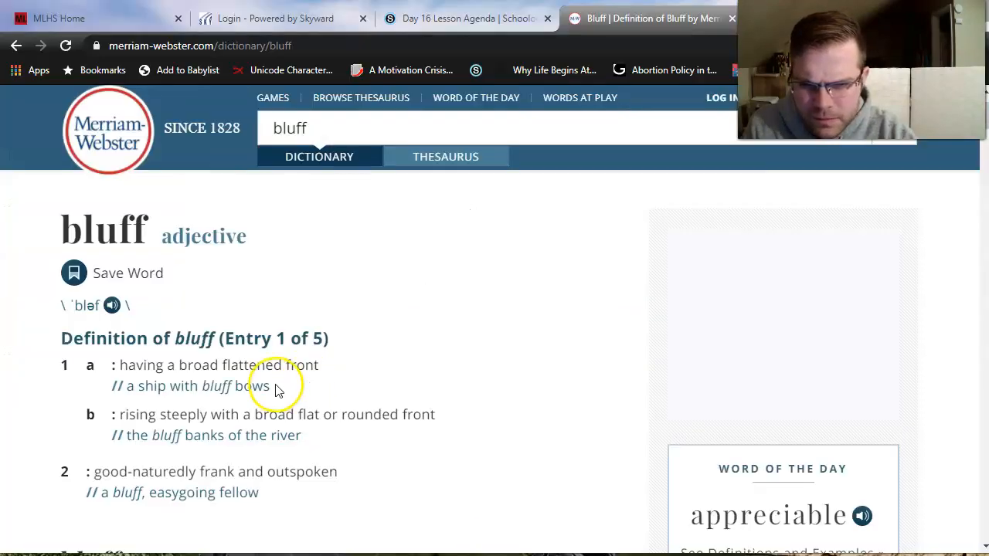
scroll("down", 3)
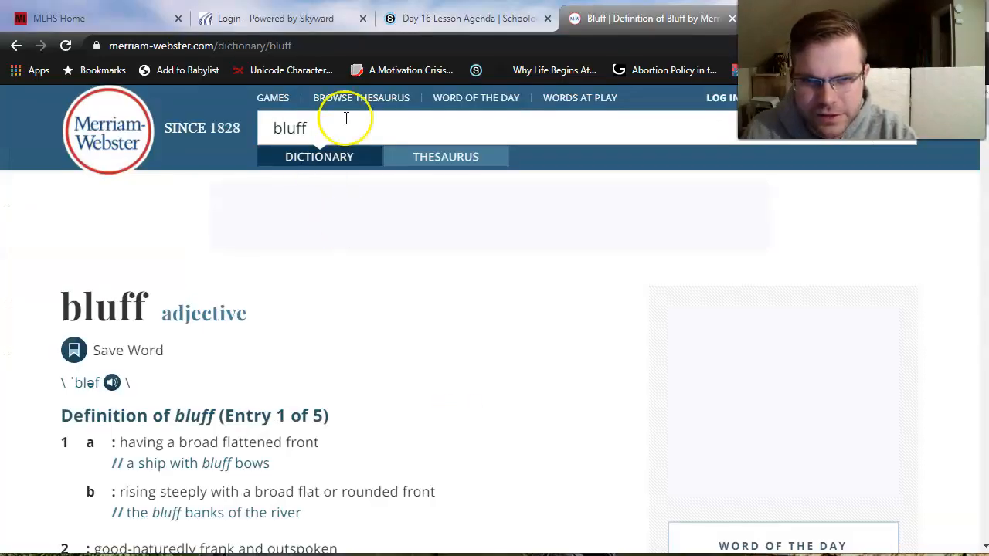
type("brandish")
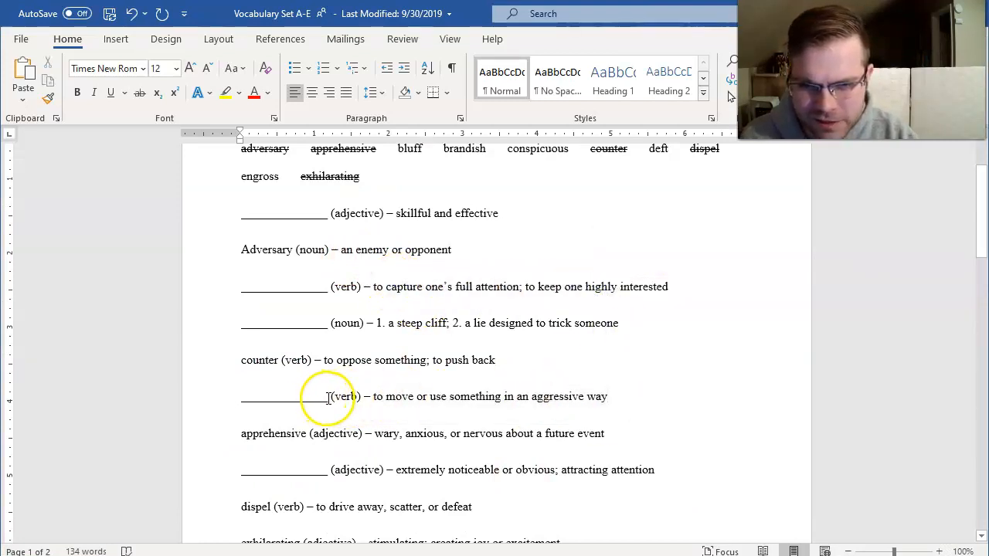
- Fill 'brandish' into the move-aggressively blank and strike it in the word bank
type("brand")
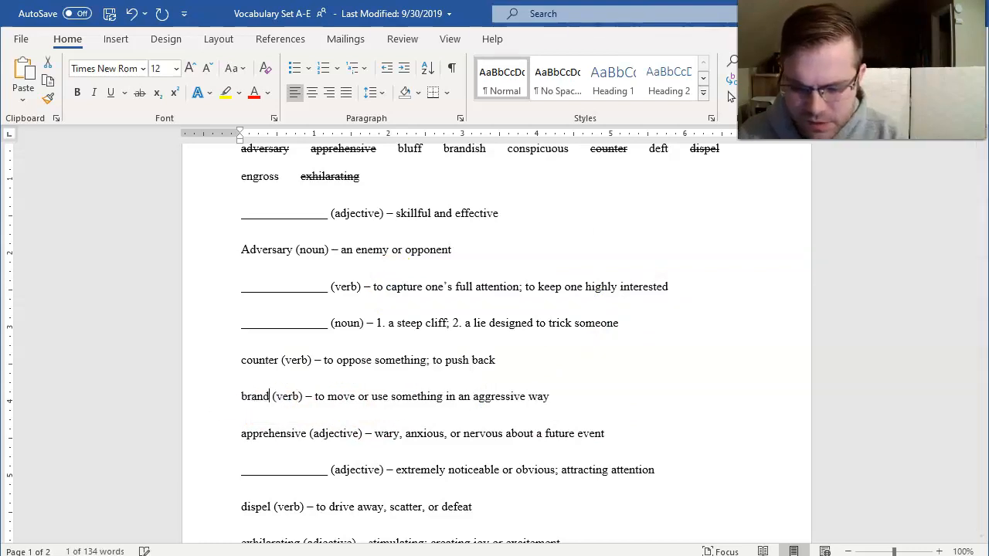
type("ish")
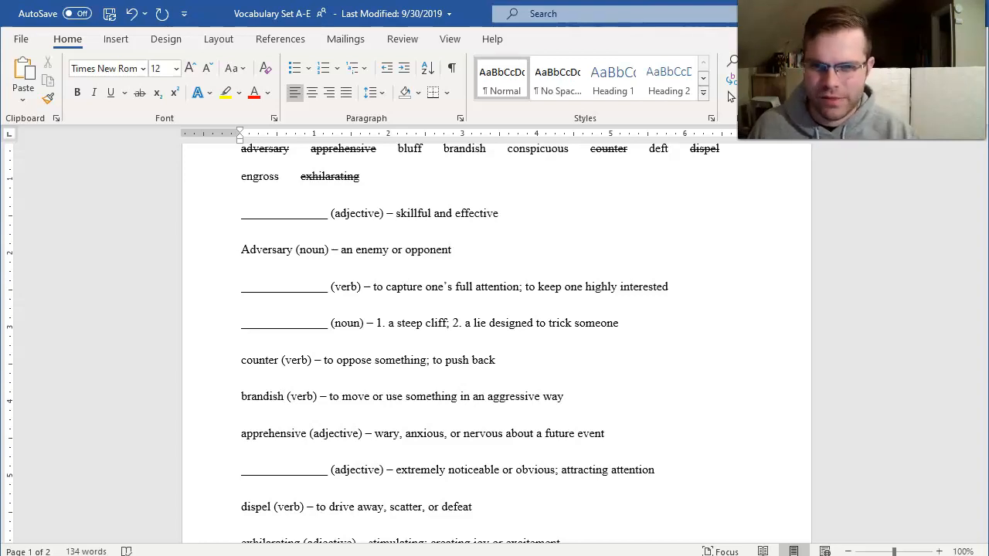
double_click(464, 148)
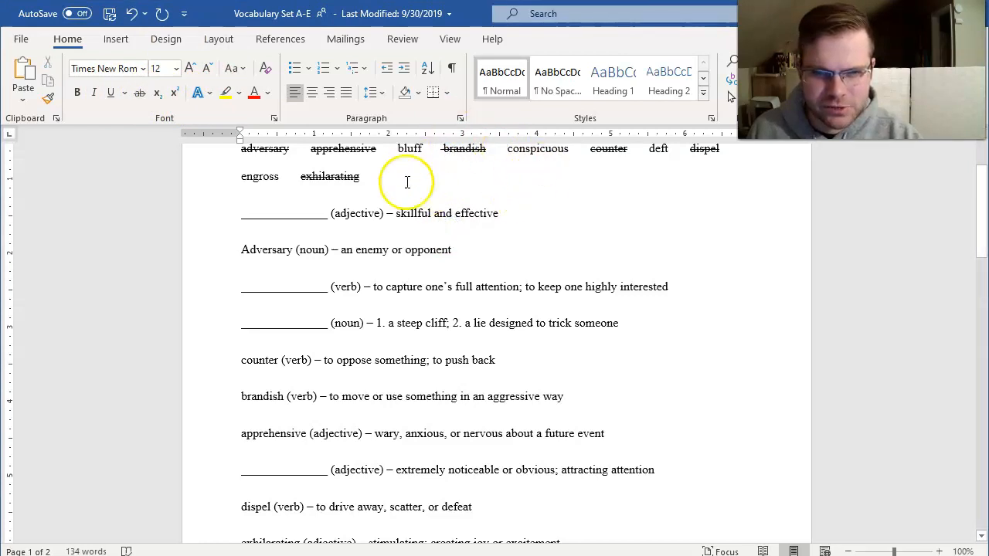
mouse_move(523, 222)
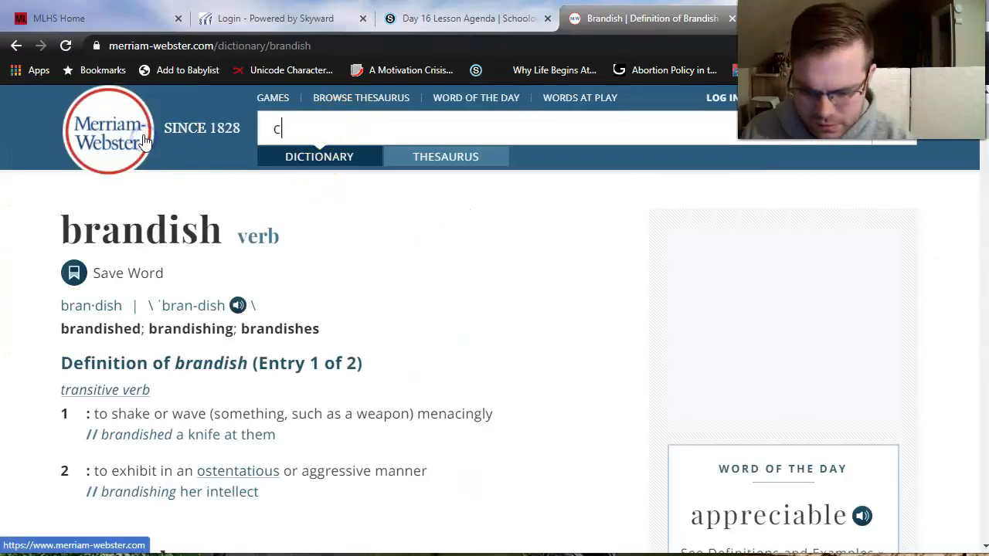
- Search Merriam-Webster for 'conspicuous' and open its dictionary entry
type("onspicuou")
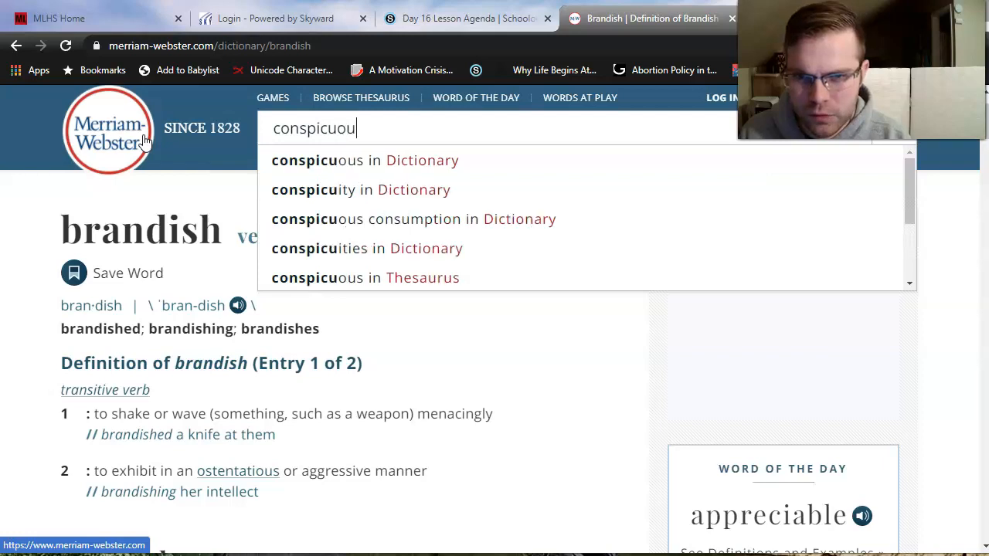
left_click(365, 159)
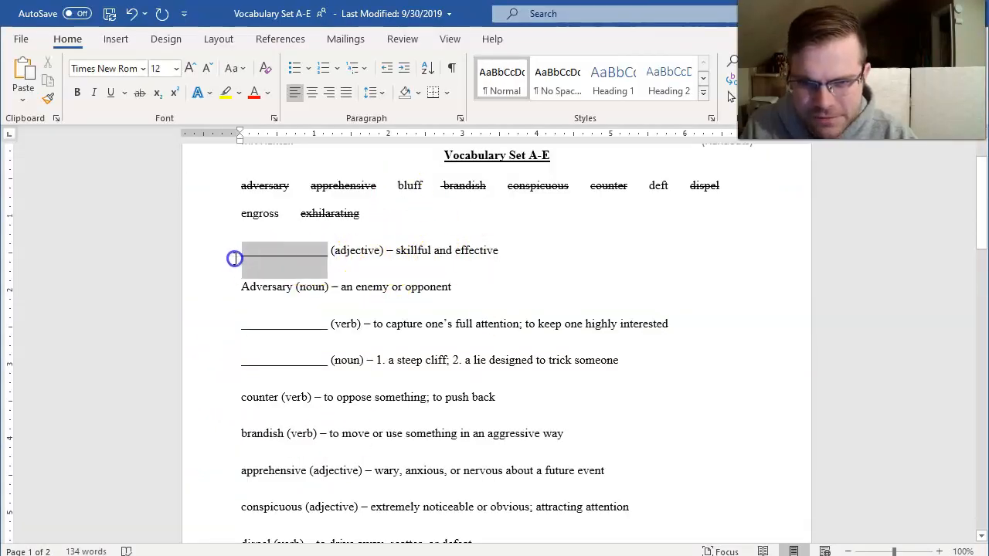
- Fill 'deft' into the skillful-and-effective blank and select deft in the word bank
type("deft")
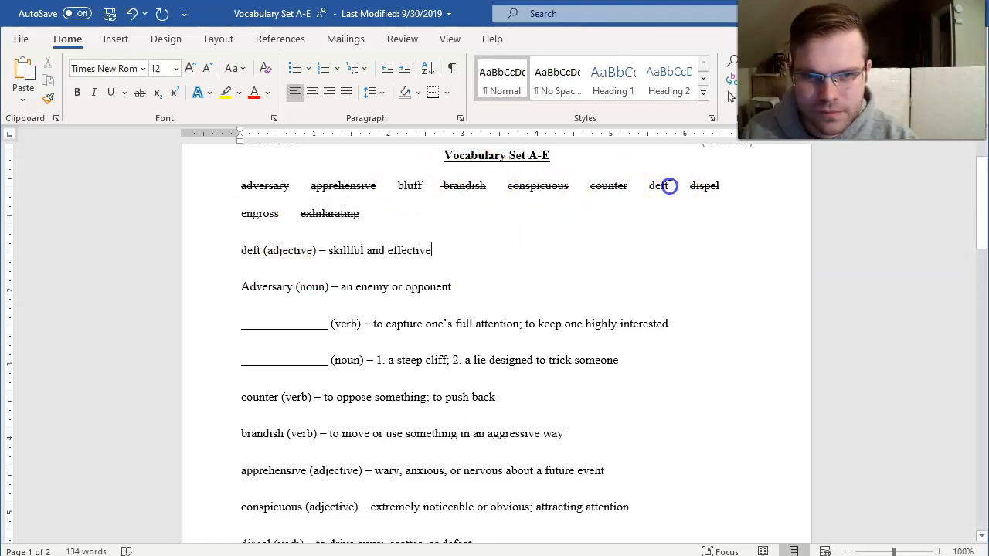
double_click(659, 185)
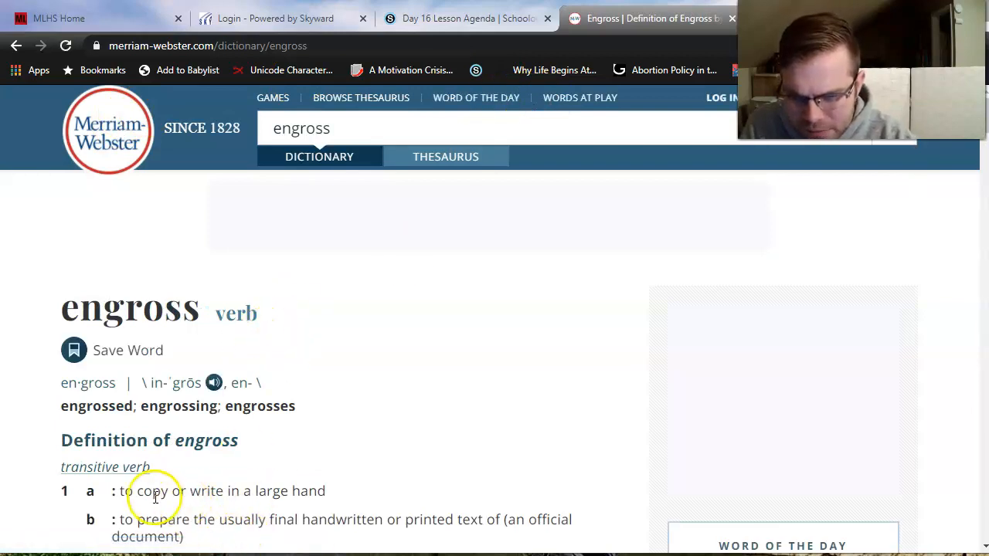
- Scroll through the remaining meanings of engross on Merriam-Webster
scroll("down", 3)
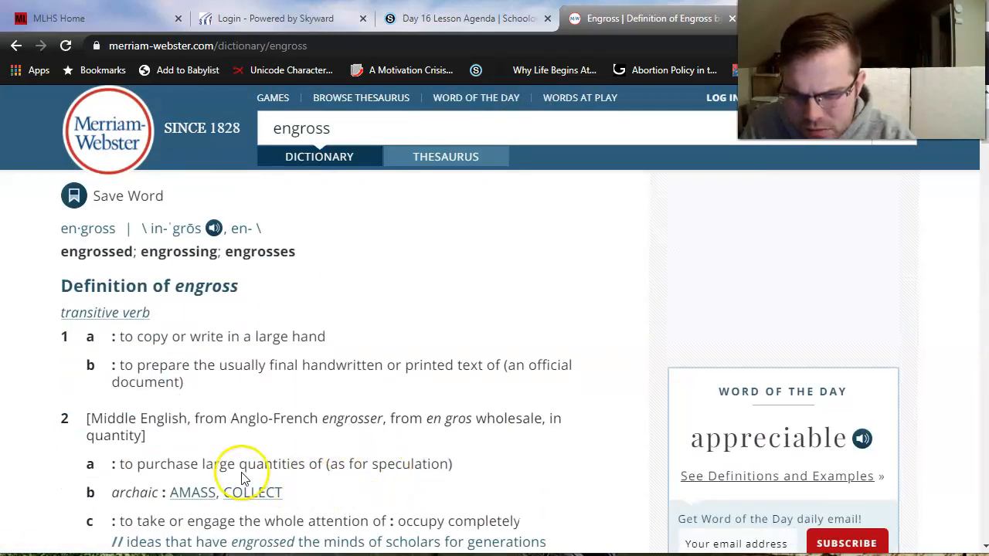
mouse_move(271, 456)
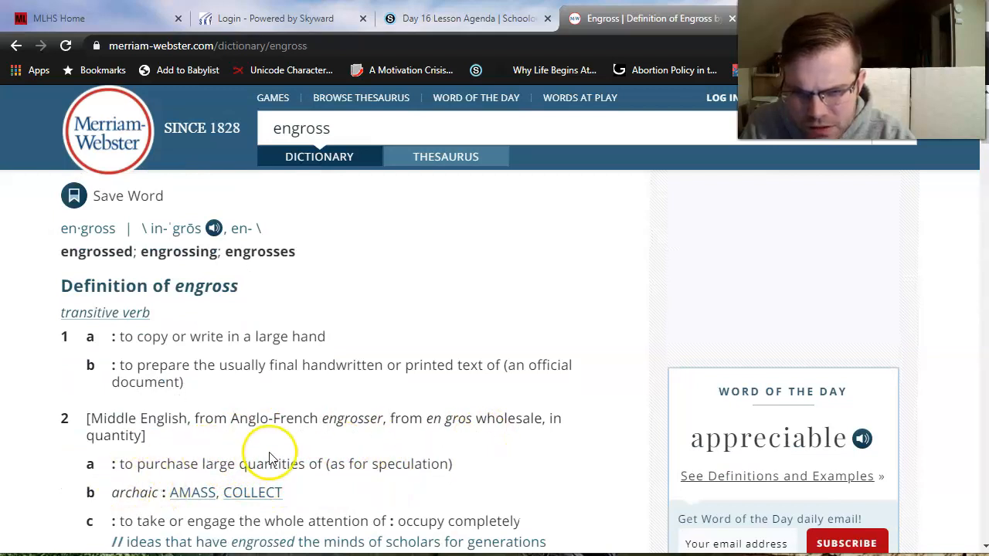
scroll("down", 3)
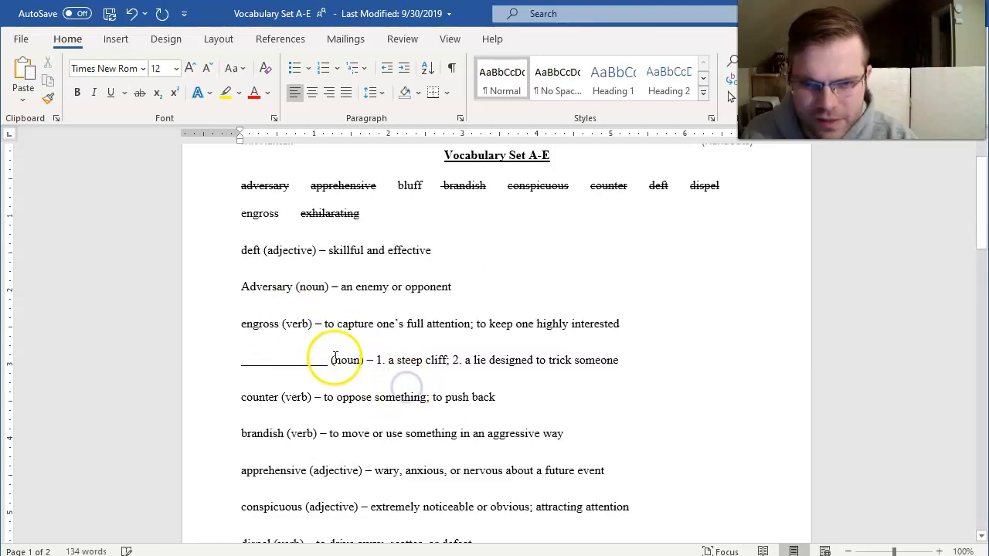
- Fill the blank before the steep-cliff definition with 'bluff', completing the definition lines
left_click_drag(327, 360, 241, 360)
type("bluff")
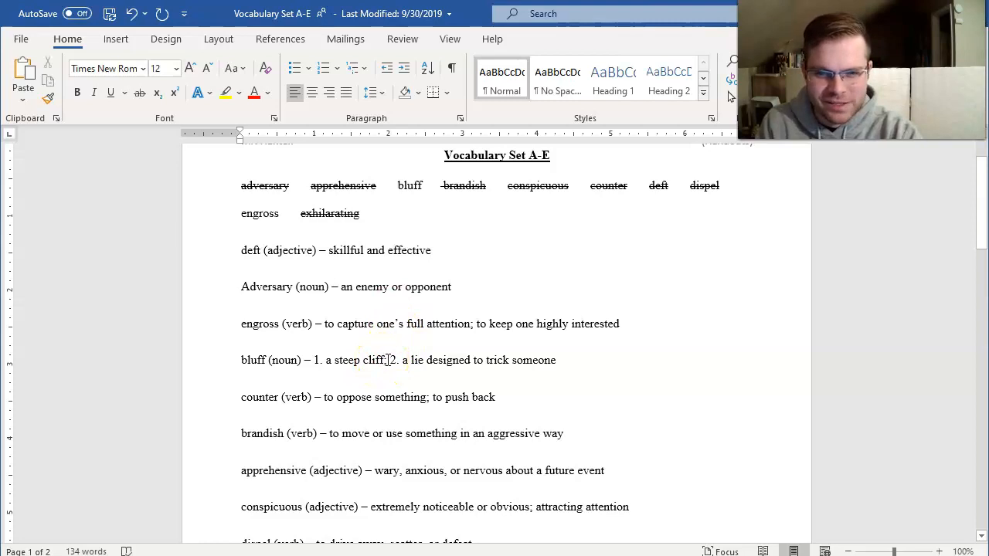
left_click_drag(324, 360, 393, 360)
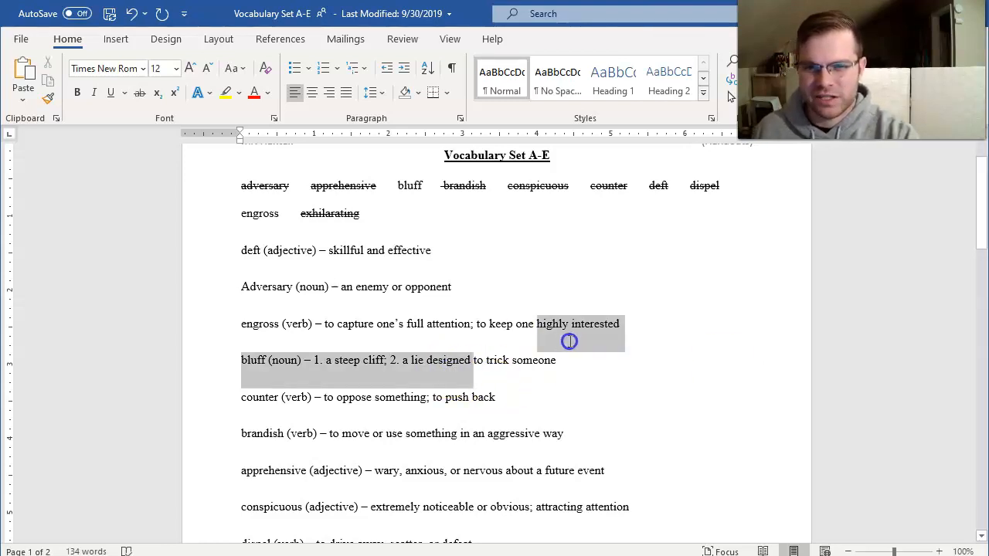
left_click(581, 360)
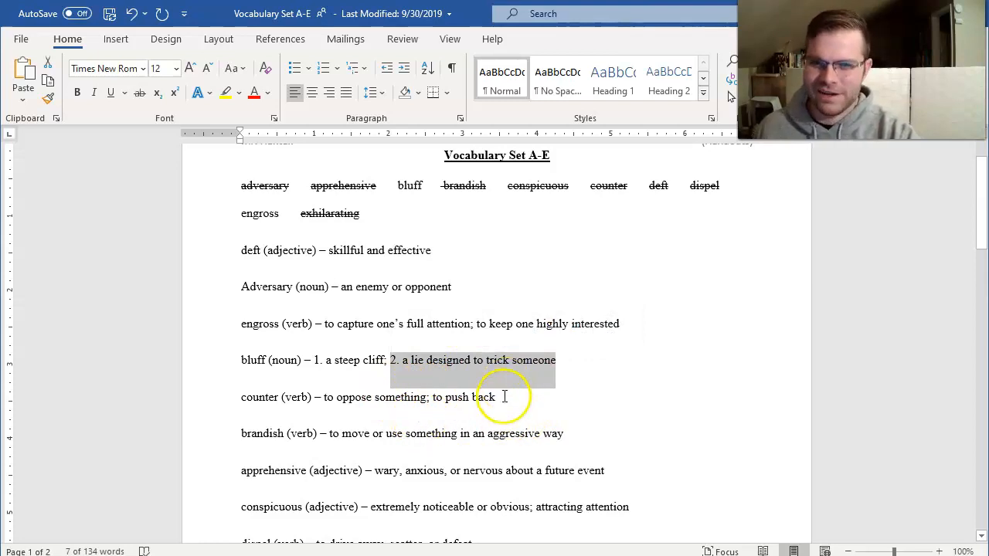
mouse_move(584, 390)
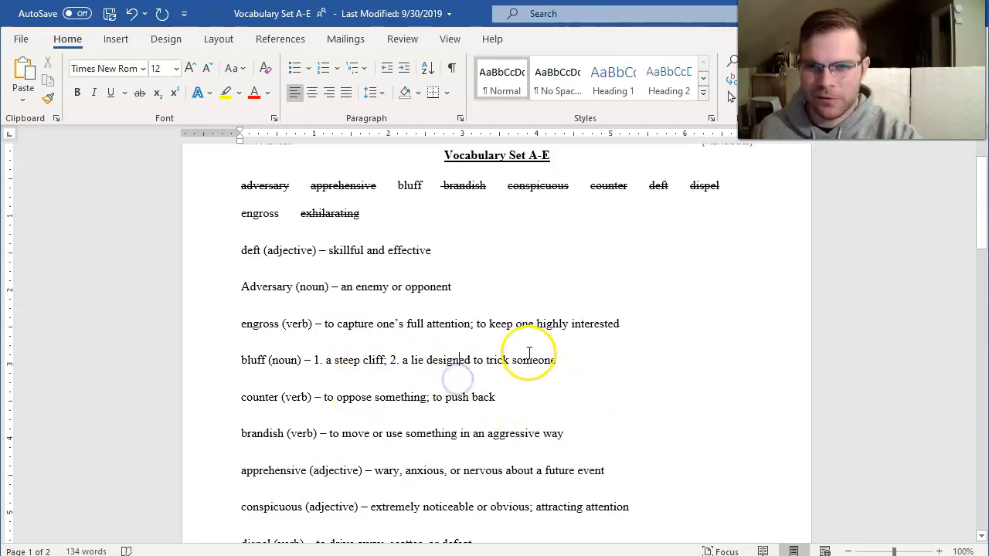
scroll("down", 3)
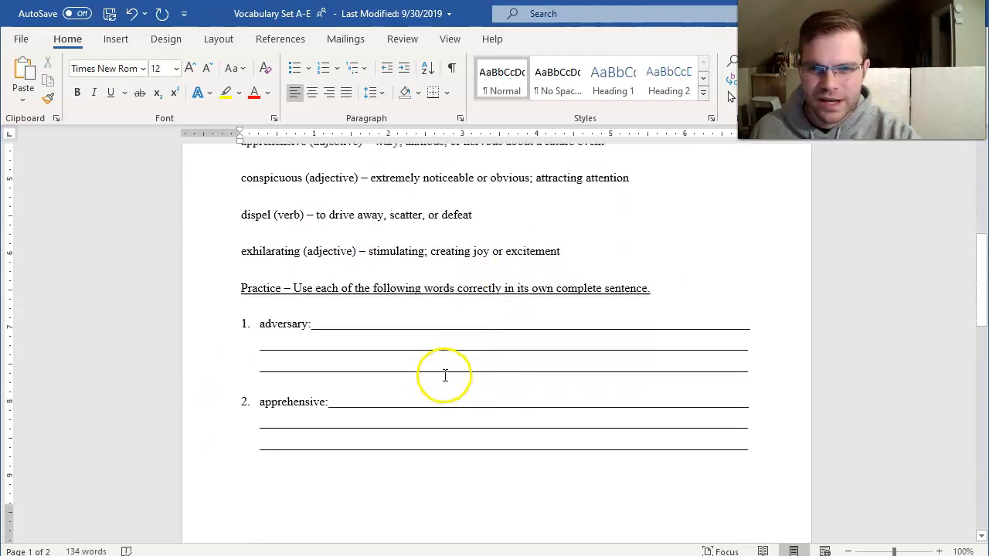
- Scroll through the Practice section showing blank sentence lines for adversary and apprehensive
scroll("down", 3)
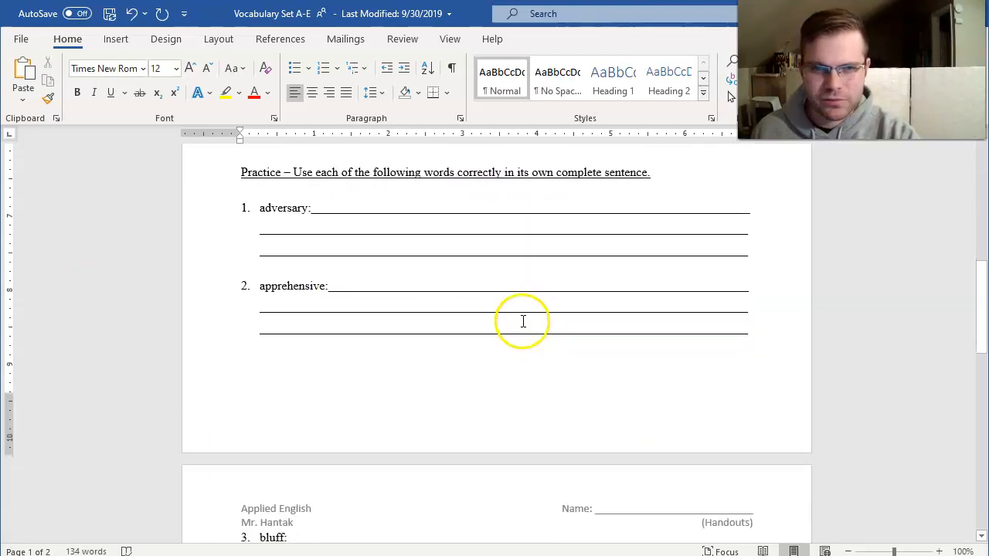
scroll("down", 3)
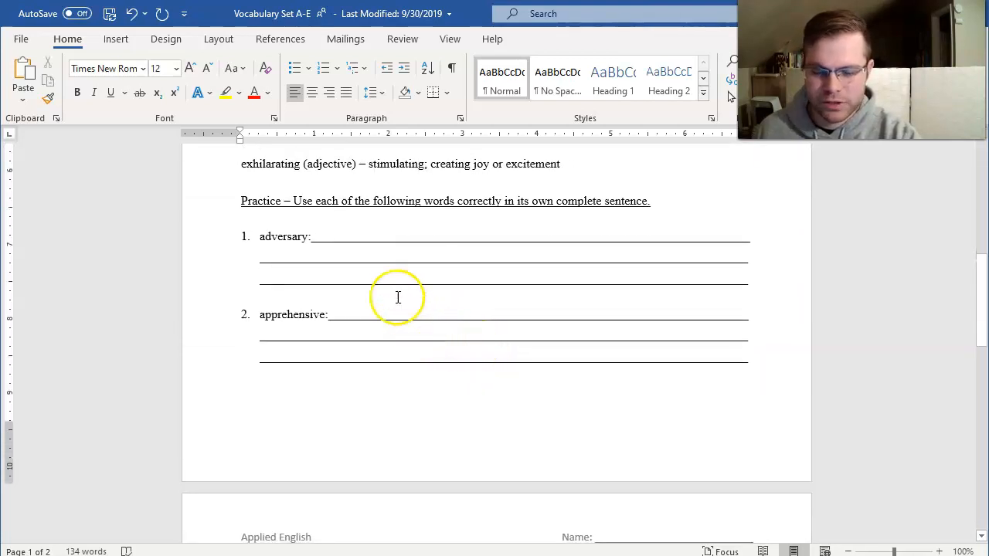
mouse_move(470, 309)
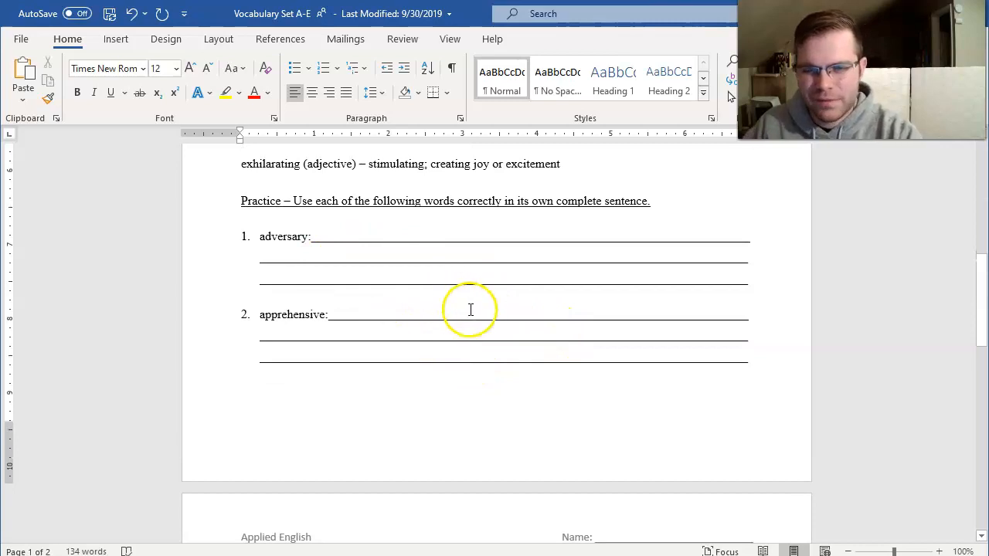
mouse_move(710, 285)
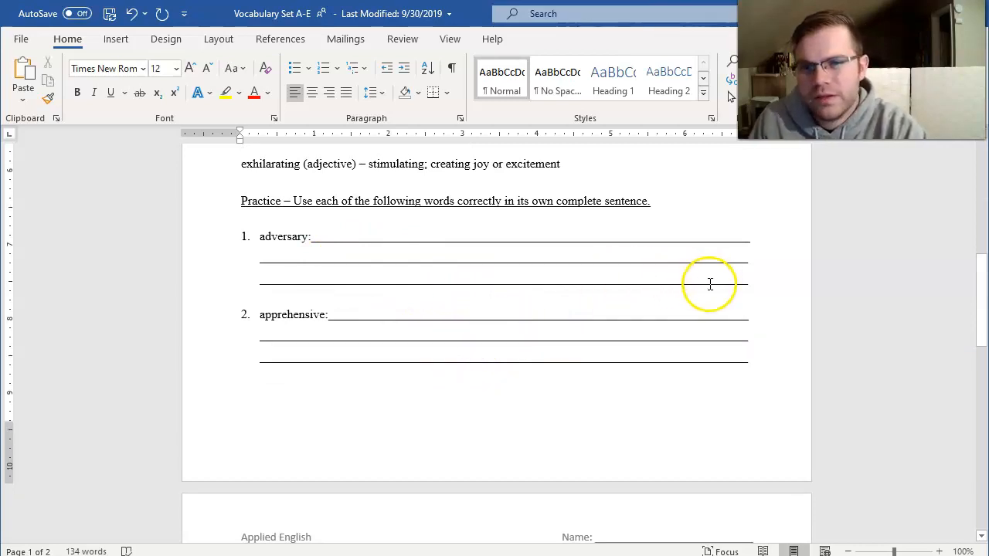
mouse_move(600, 304)
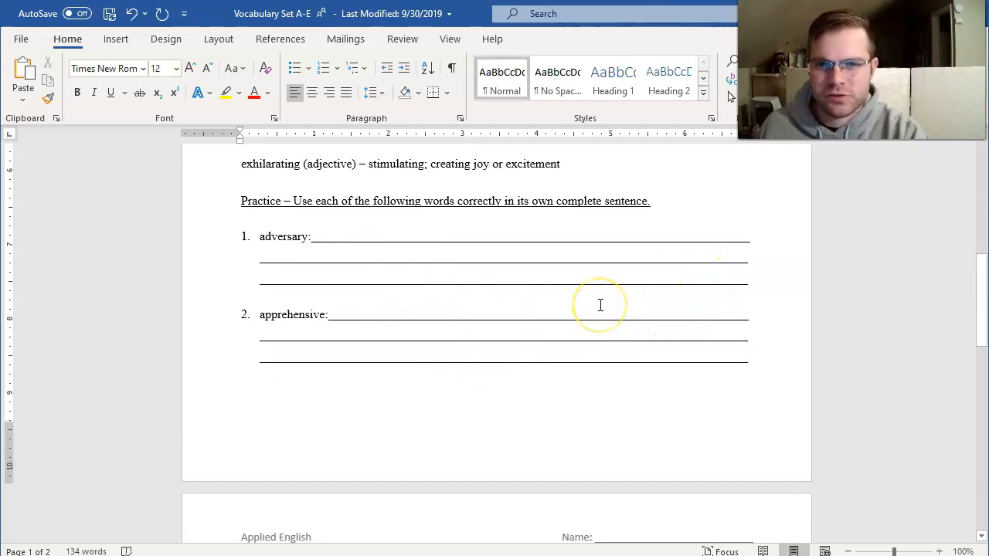
mouse_move(611, 257)
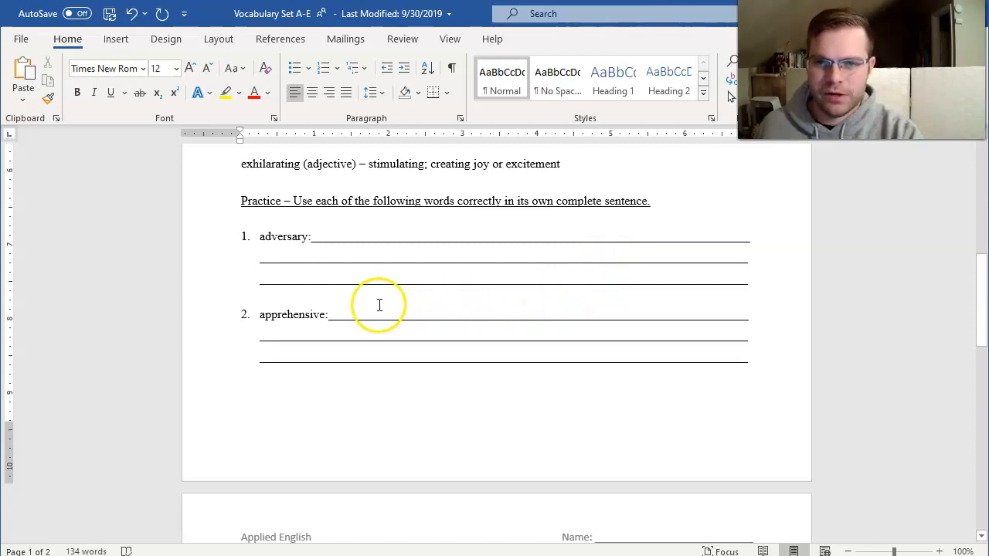
mouse_move(575, 538)
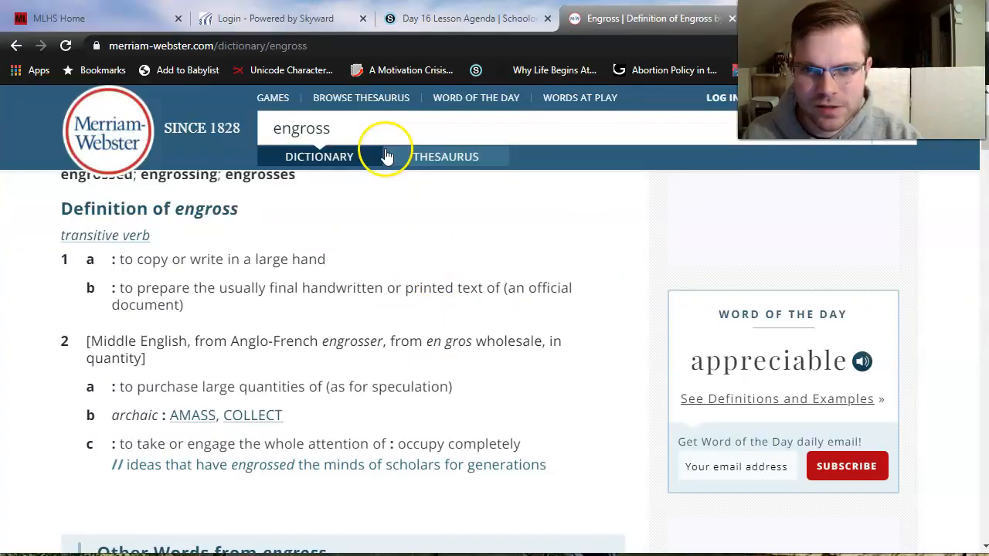
- Search Google for 'adversary in a sentence' and open the YourDictionary examples page
left_click(207, 46)
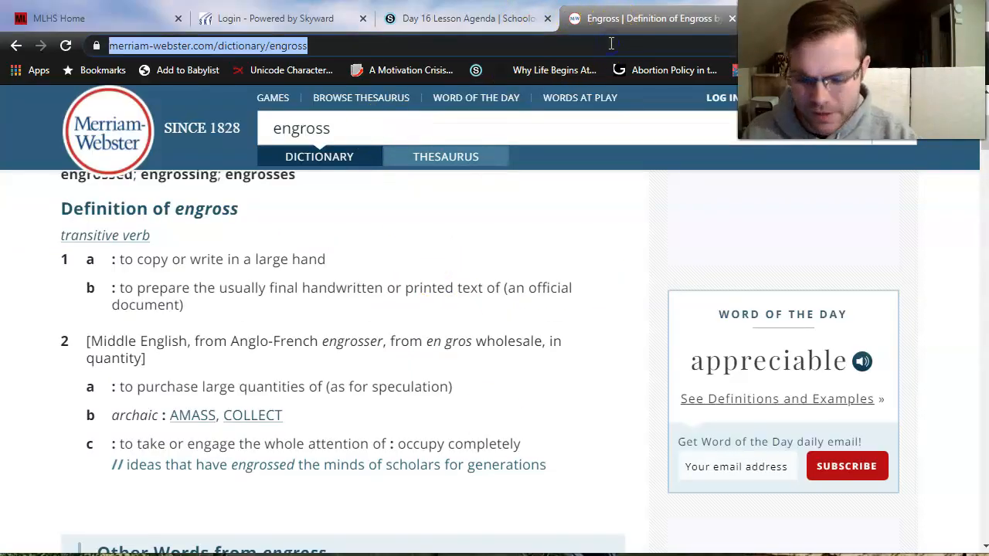
type("adversary i")
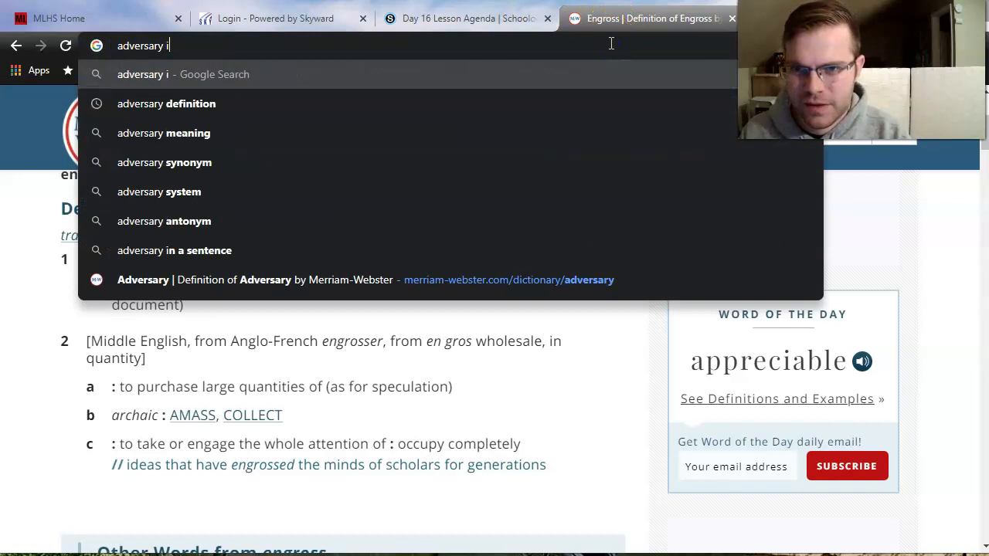
left_click(173, 251)
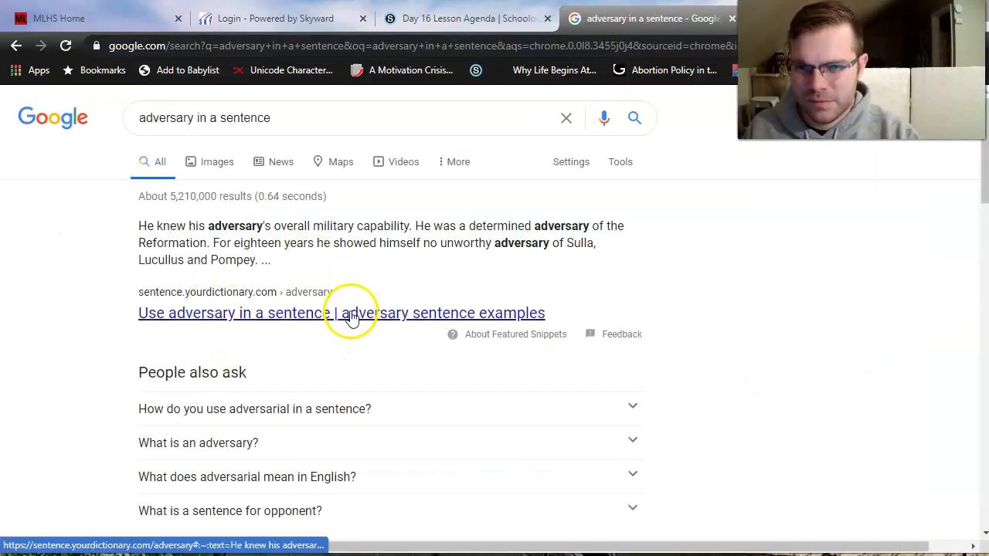
left_click(342, 312)
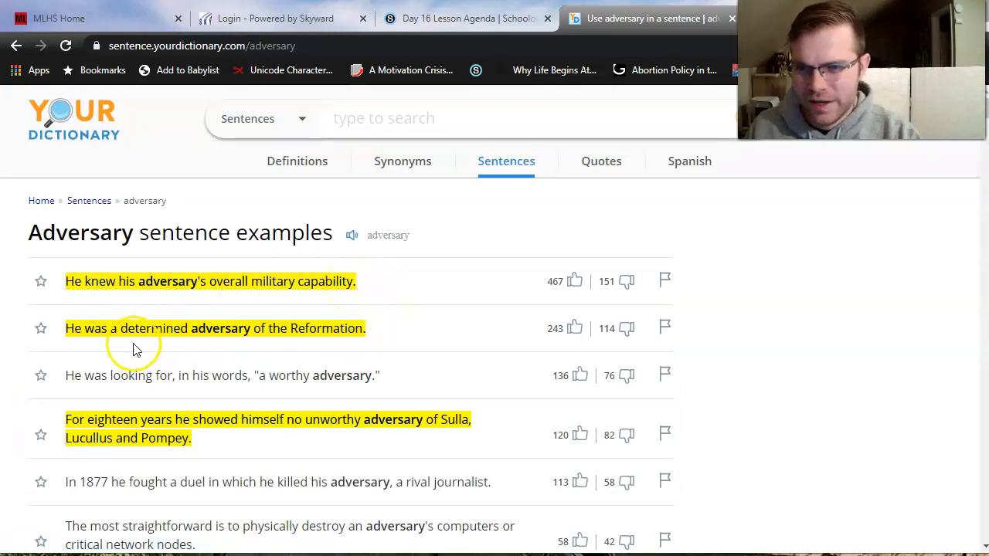
mouse_move(414, 365)
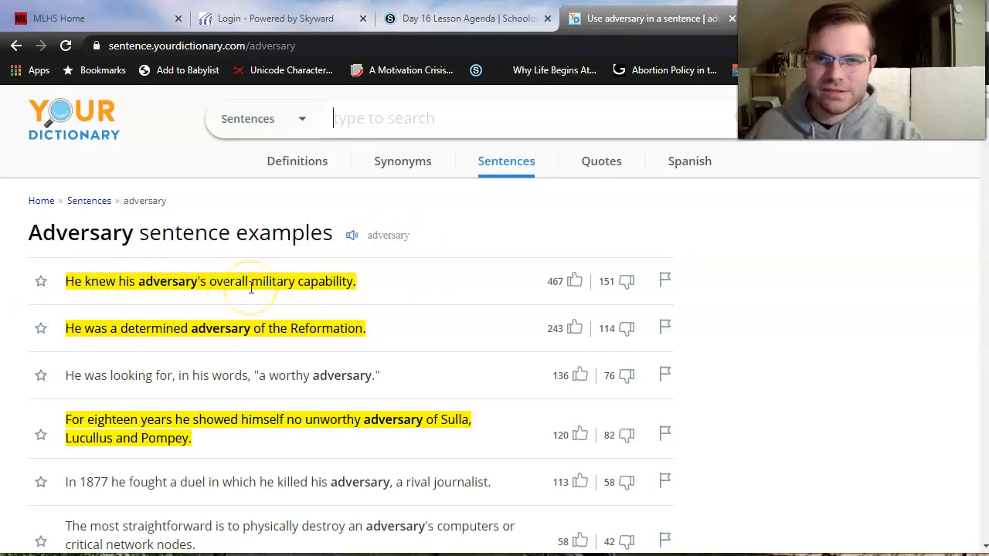
mouse_move(296, 286)
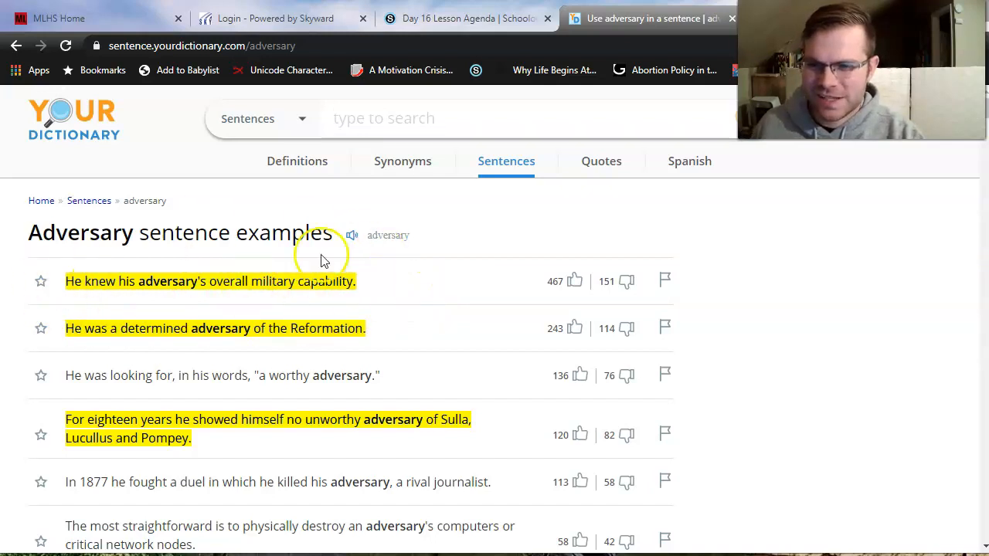
mouse_move(213, 332)
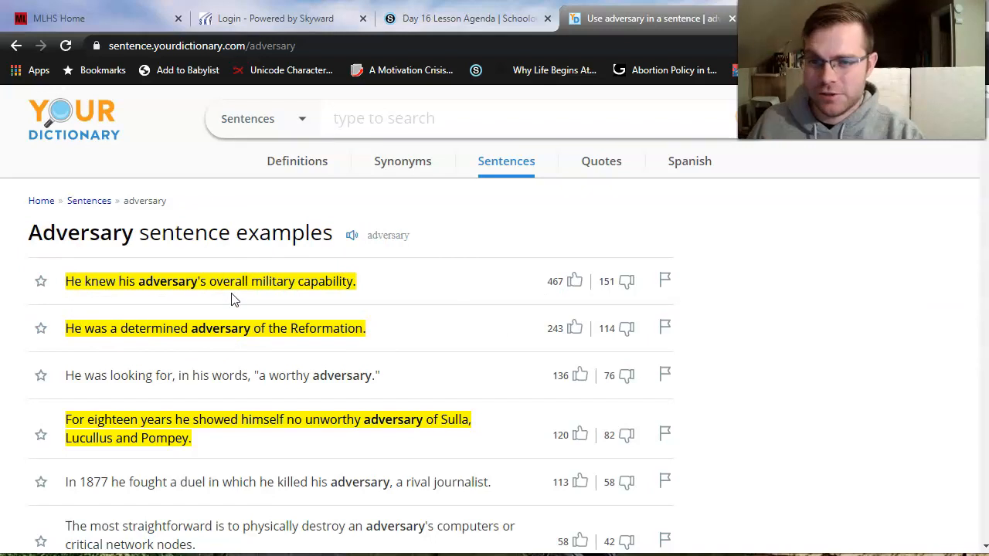
mouse_move(193, 310)
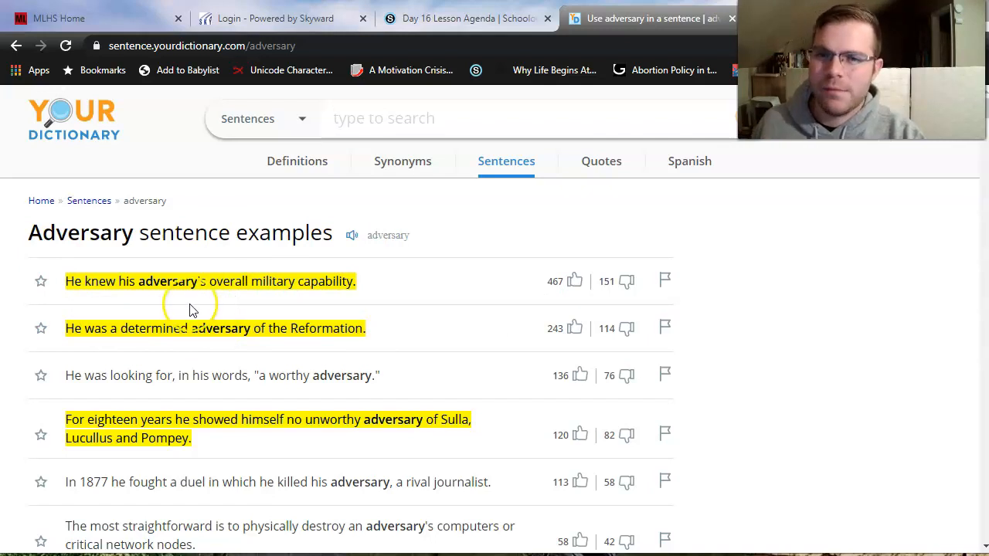
left_click(384, 117)
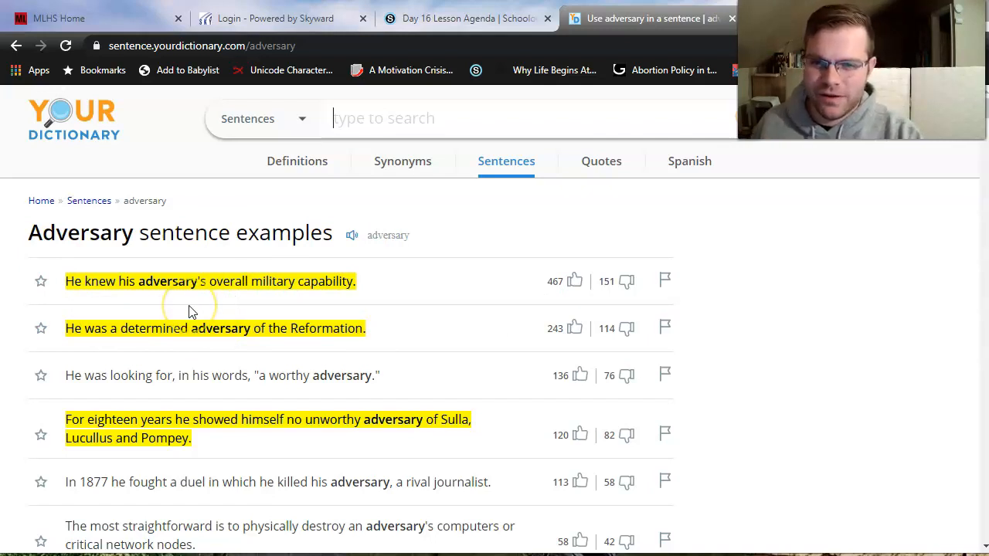
mouse_move(161, 312)
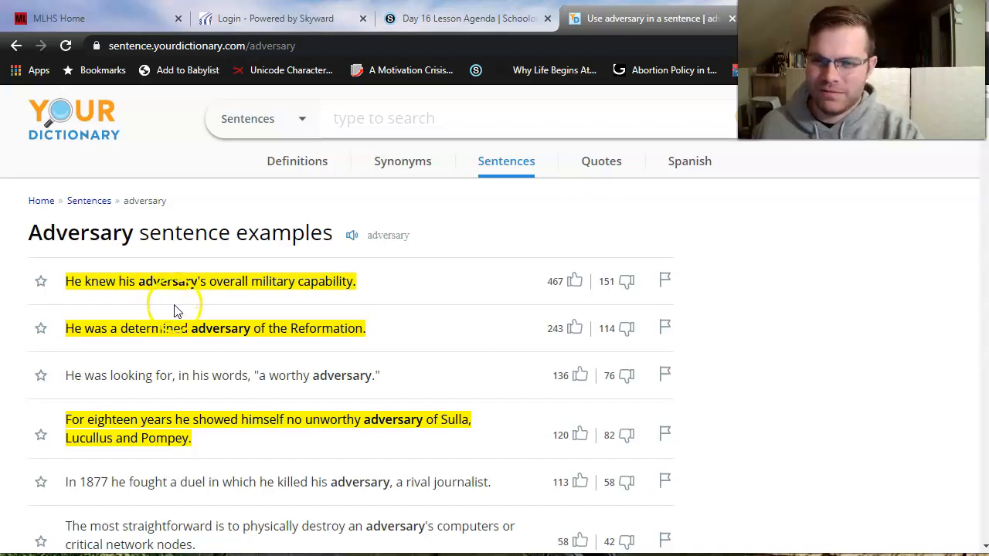
mouse_move(12, 186)
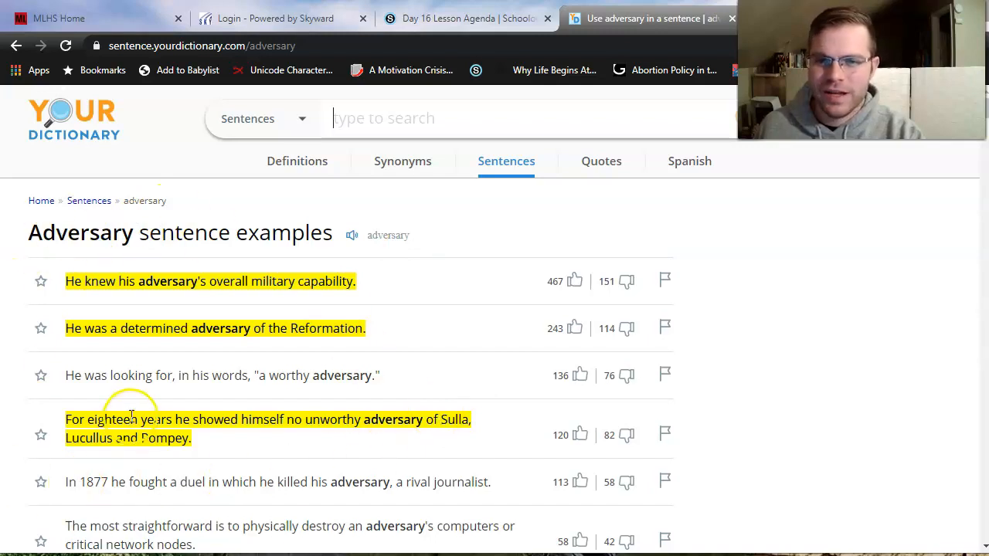
mouse_move(349, 482)
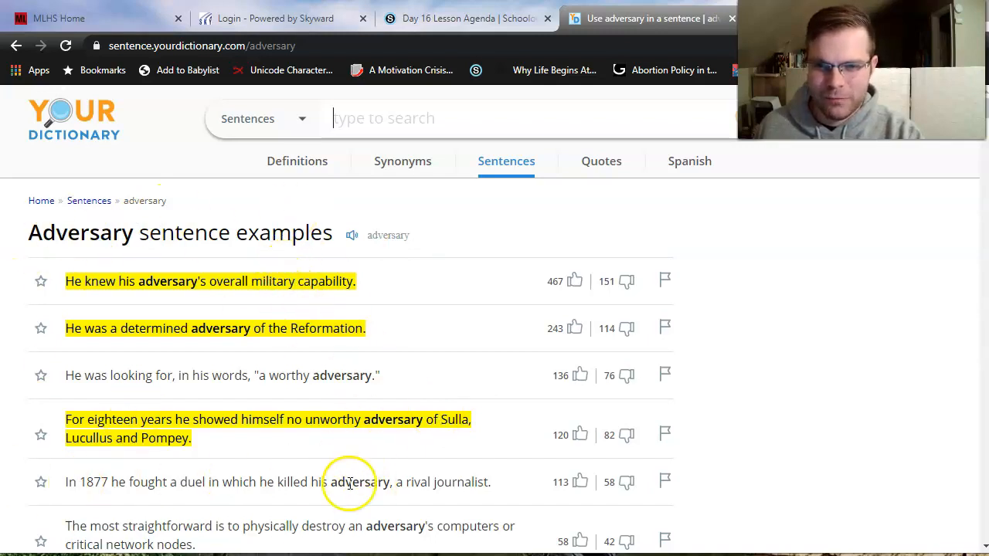
mouse_move(356, 498)
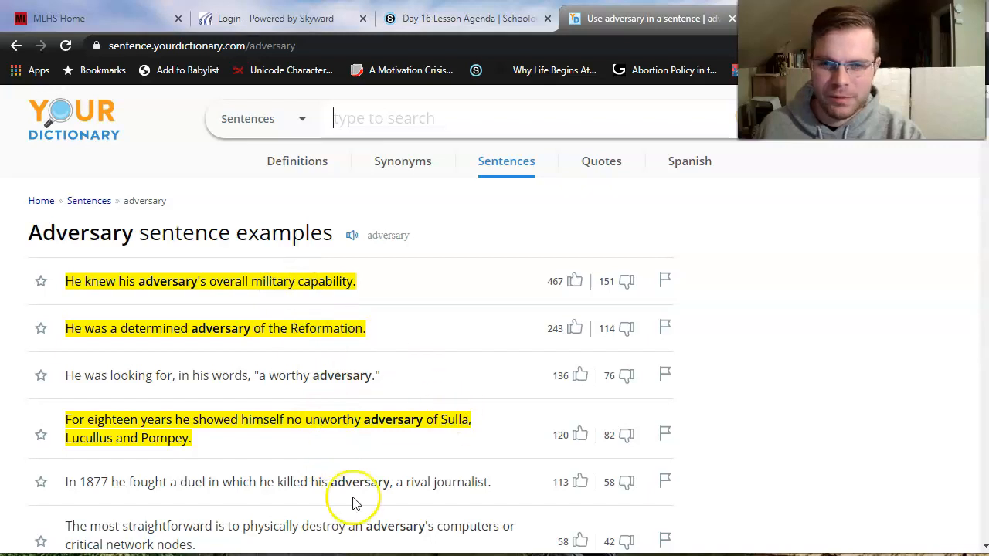